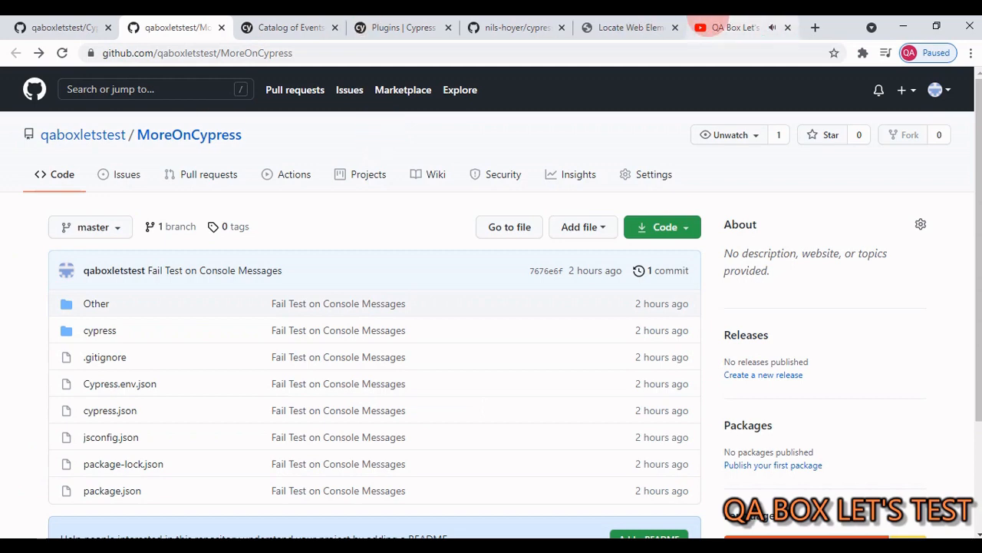
Browse the channel's YouTube playlists, then return to the MoreOnCypress GitHub repository page
{"action": "left_click", "coordinate": [725, 28]}
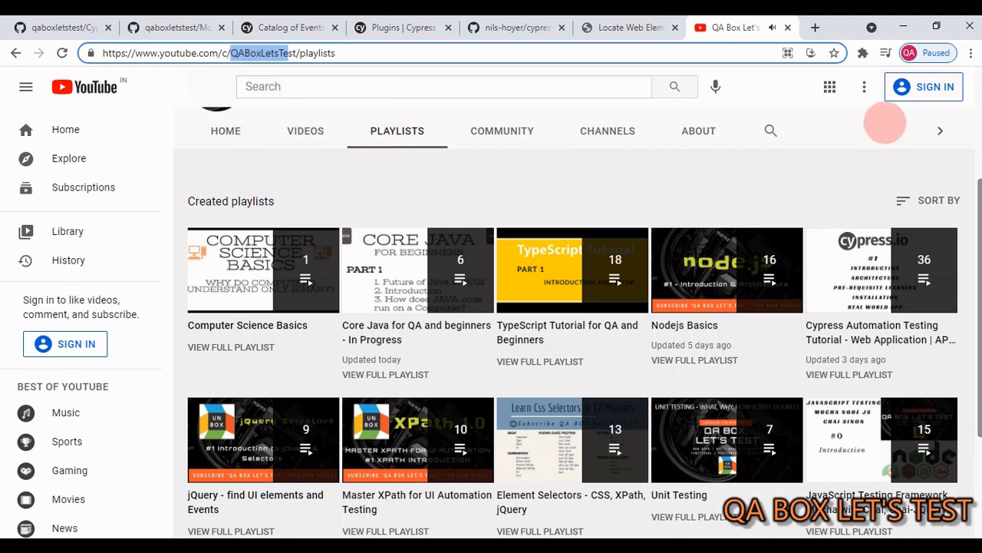
{"action": "mouse_move", "coordinate": [881, 270]}
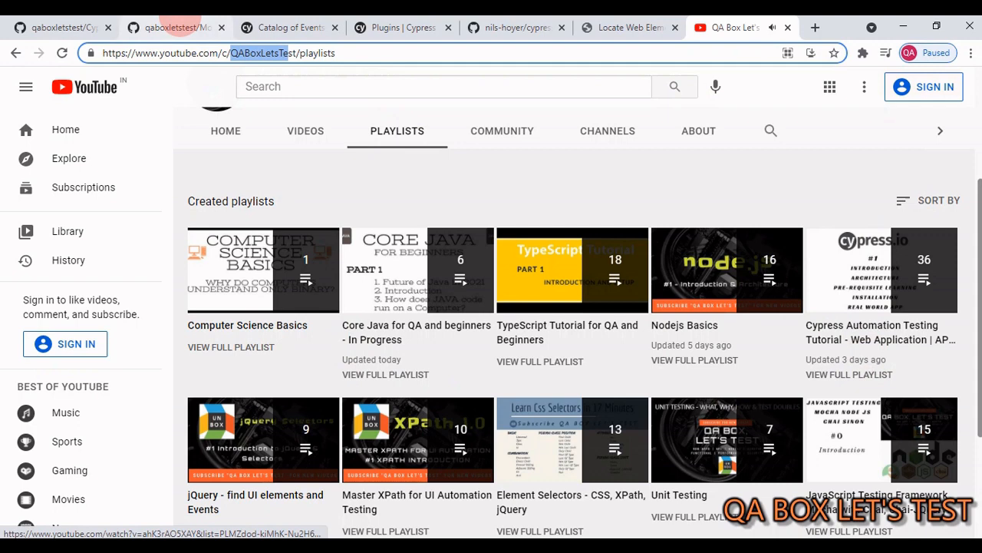
{"action": "left_click", "coordinate": [175, 27]}
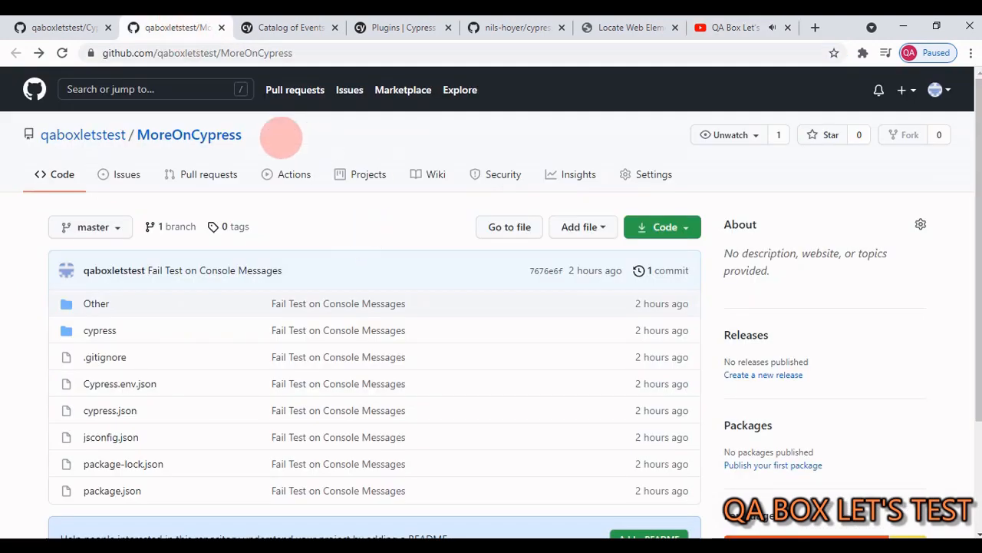
{"action": "double_click", "coordinate": [189, 135]}
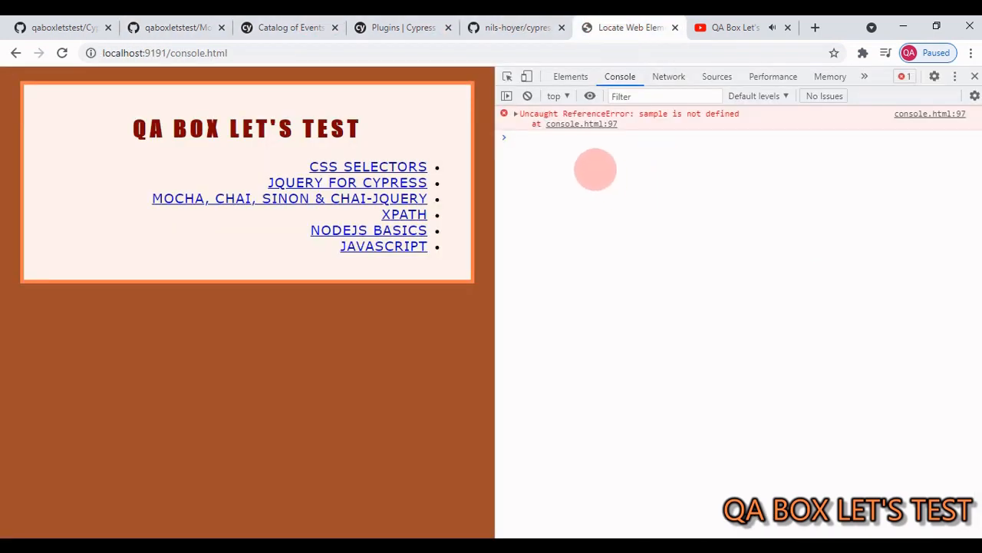
Evaluate window.console in DevTools and expand the returned object to list its methods
{"action": "type", "text": "window"}
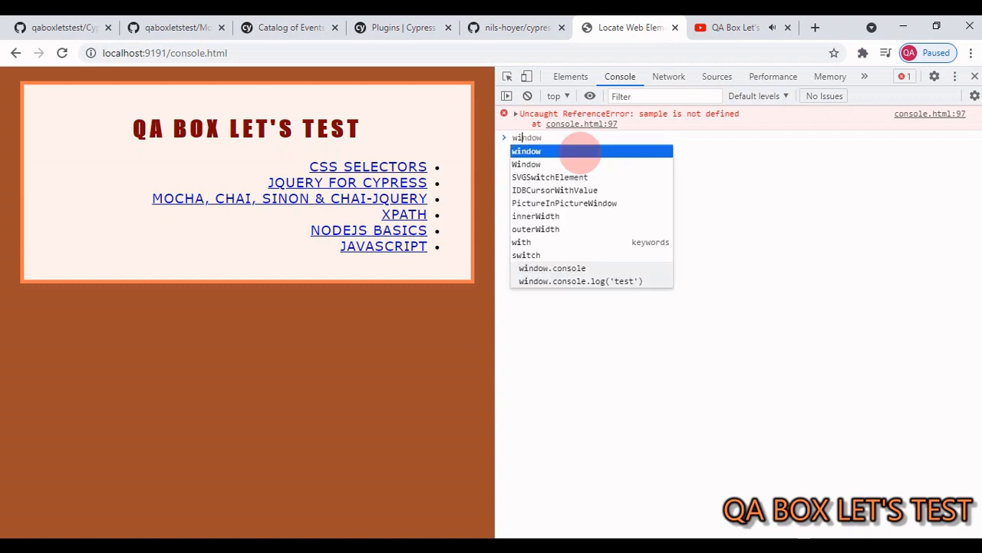
{"action": "type", "text": "."}
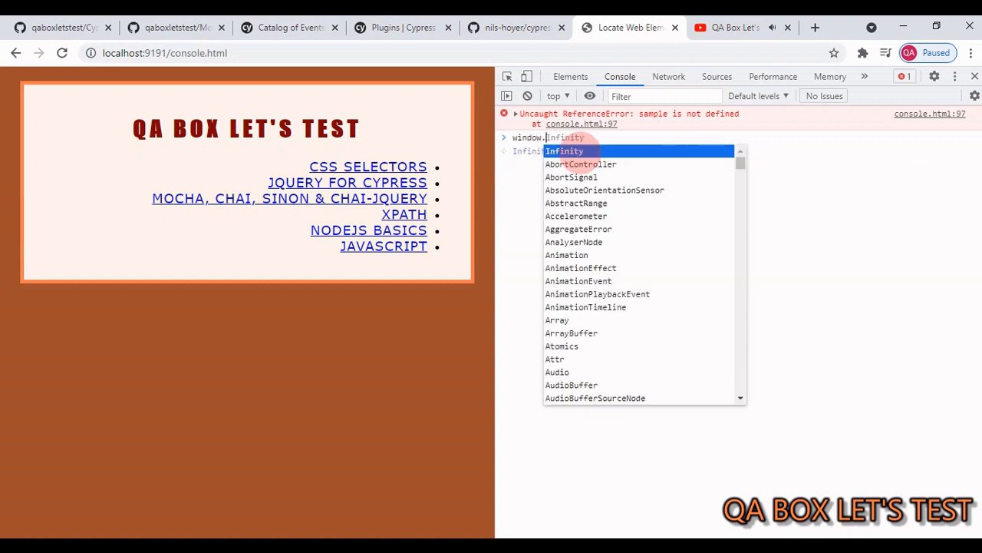
{"action": "type", "text": "cons"}
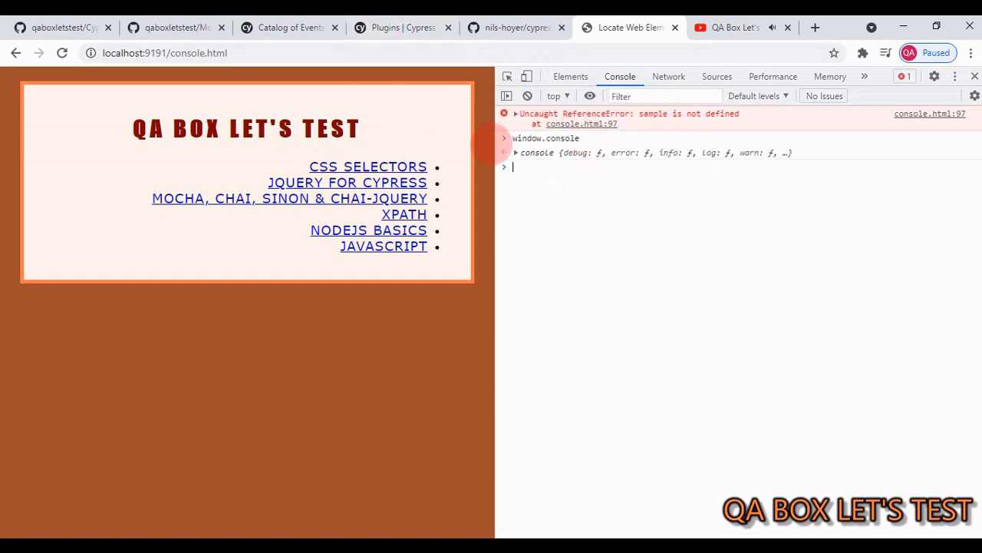
{"action": "left_click", "coordinate": [503, 153]}
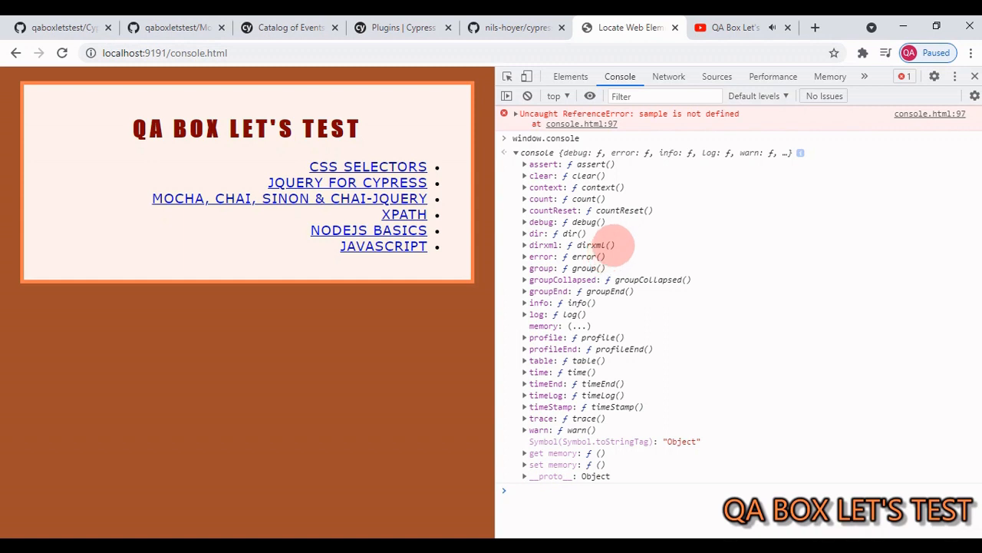
{"action": "mouse_move", "coordinate": [545, 314]}
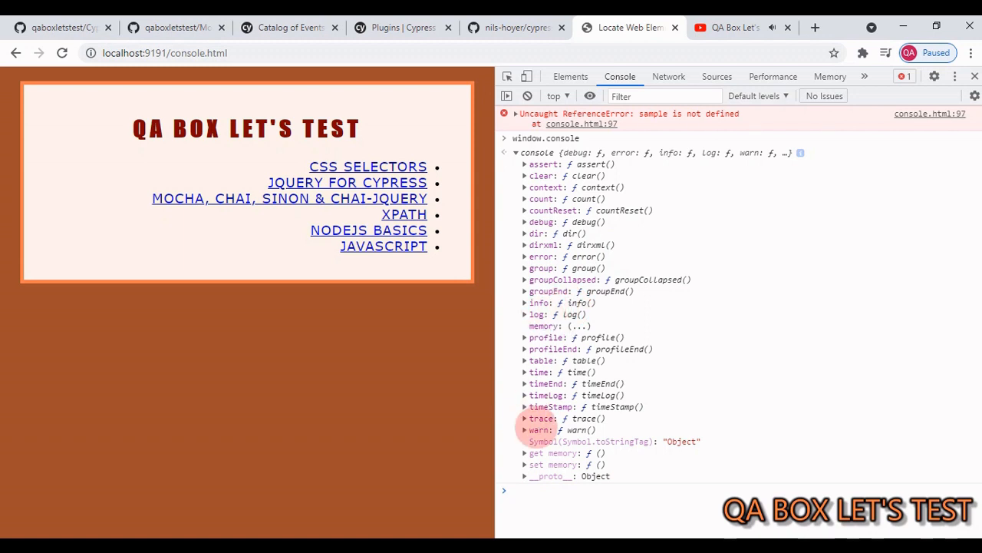
{"action": "mouse_move", "coordinate": [540, 430]}
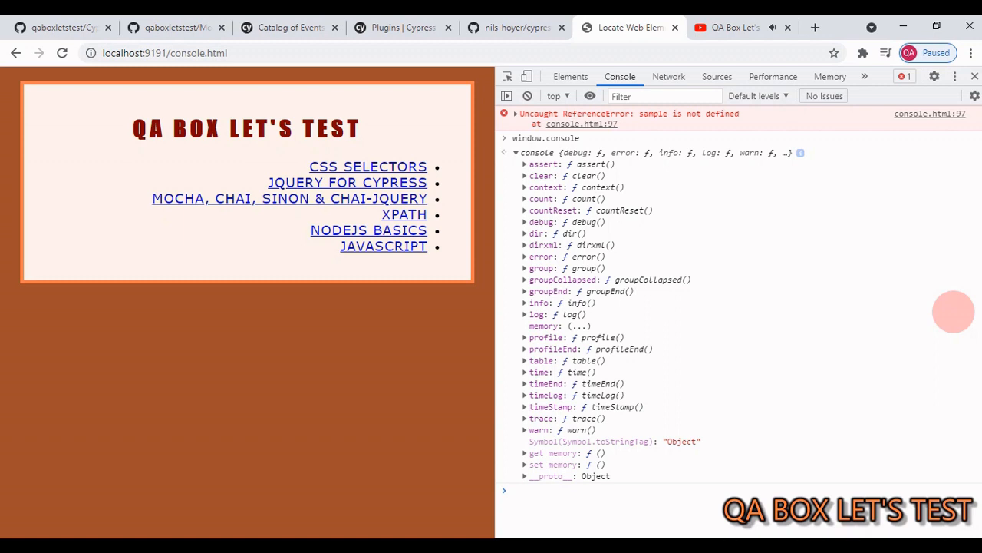
{"action": "mouse_move", "coordinate": [623, 175]}
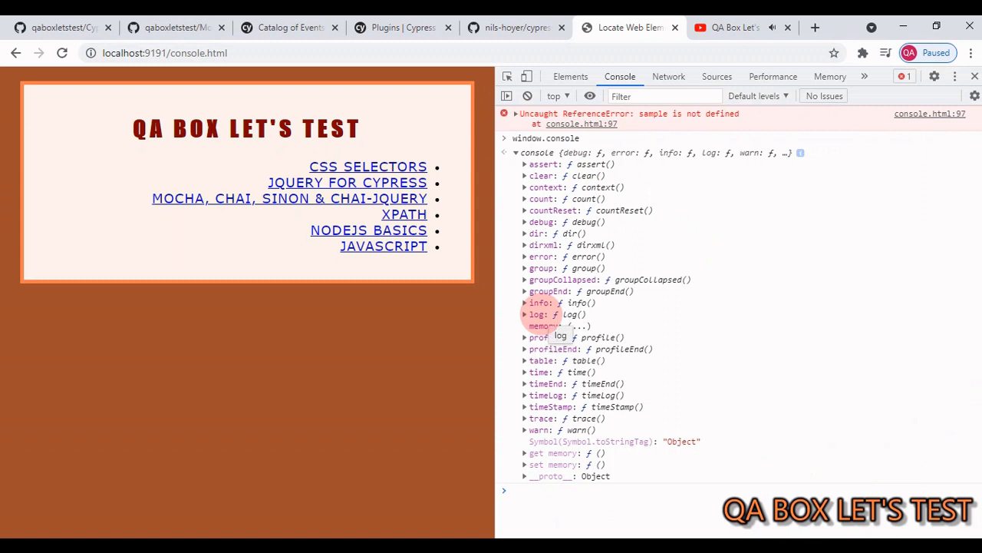
{"action": "mouse_move", "coordinate": [893, 175]}
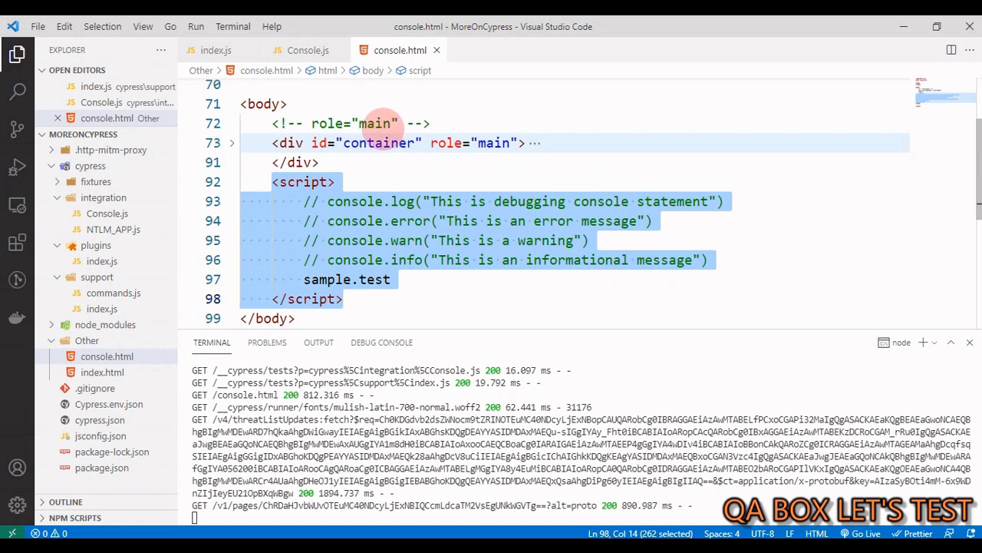
Review console.html's script calling sample.test in VS Code
{"action": "double_click", "coordinate": [329, 279]}
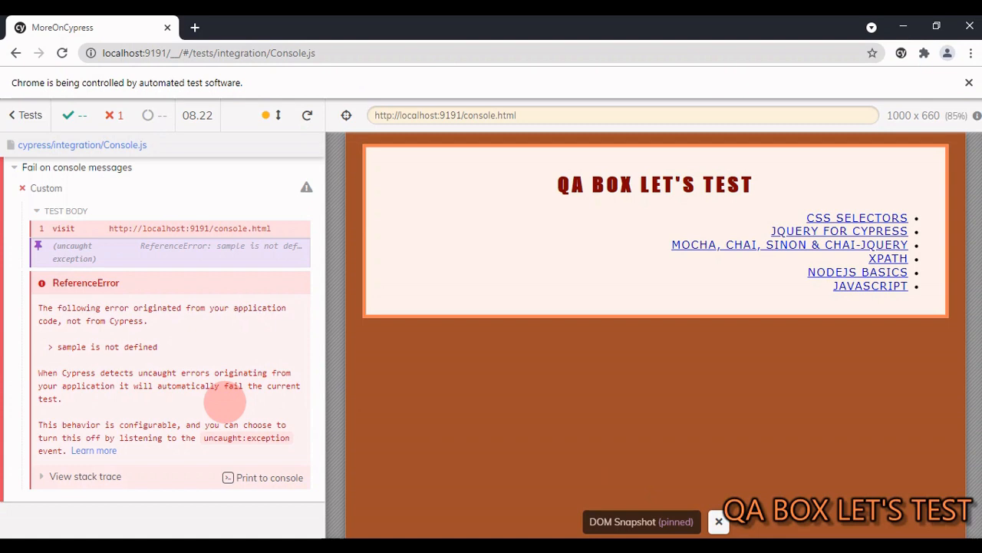
Rerun the Console.js test, then view the uncaught:exception handler in support/index.js
{"action": "double_click", "coordinate": [92, 347]}
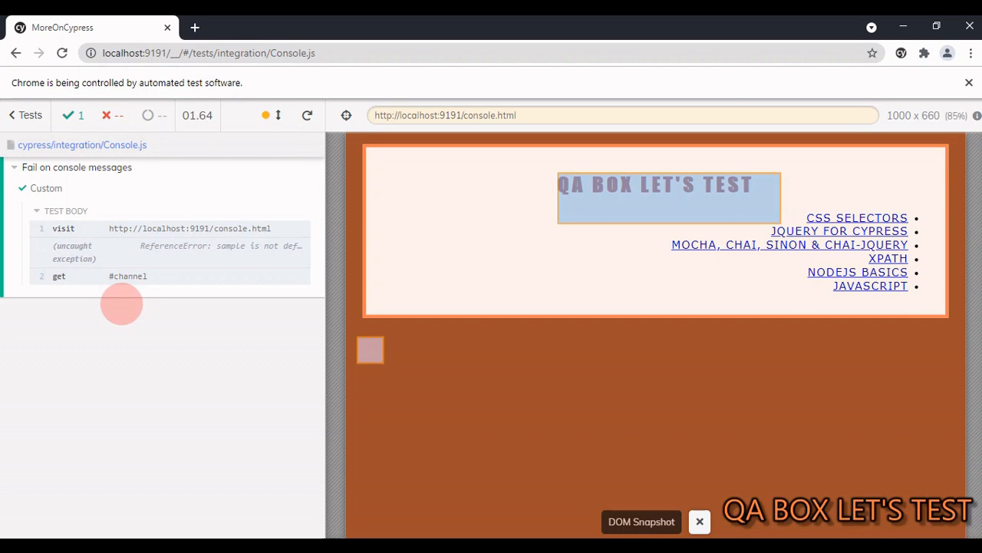
{"action": "left_click", "coordinate": [700, 522]}
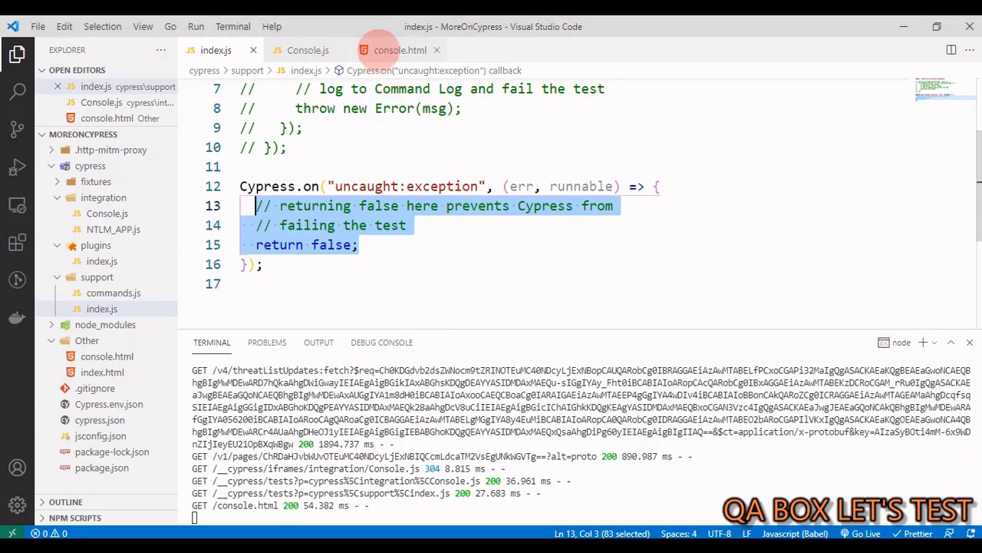
In console.html, enable console.error, comment out sample.test with //, and save
{"action": "left_click", "coordinate": [399, 49]}
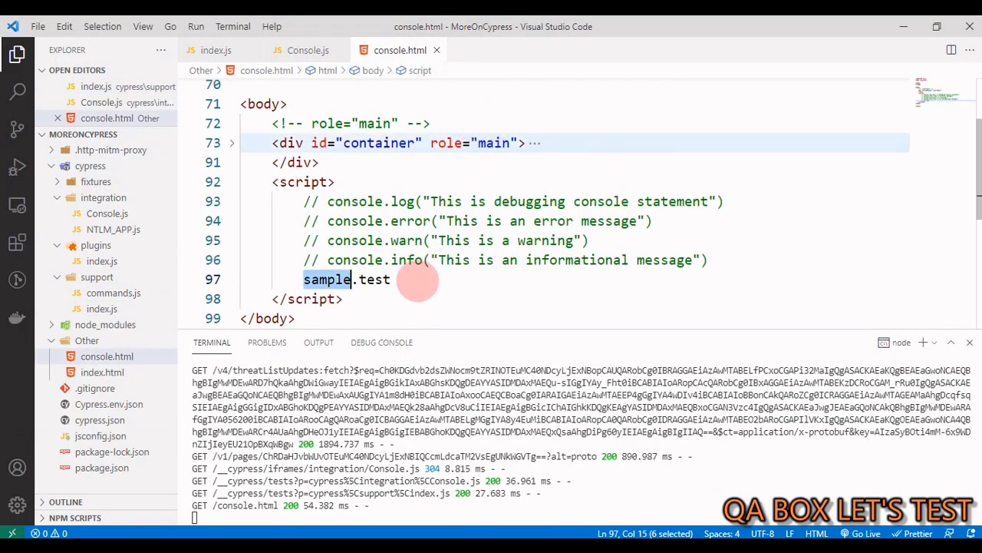
{"action": "left_click", "coordinate": [390, 280]}
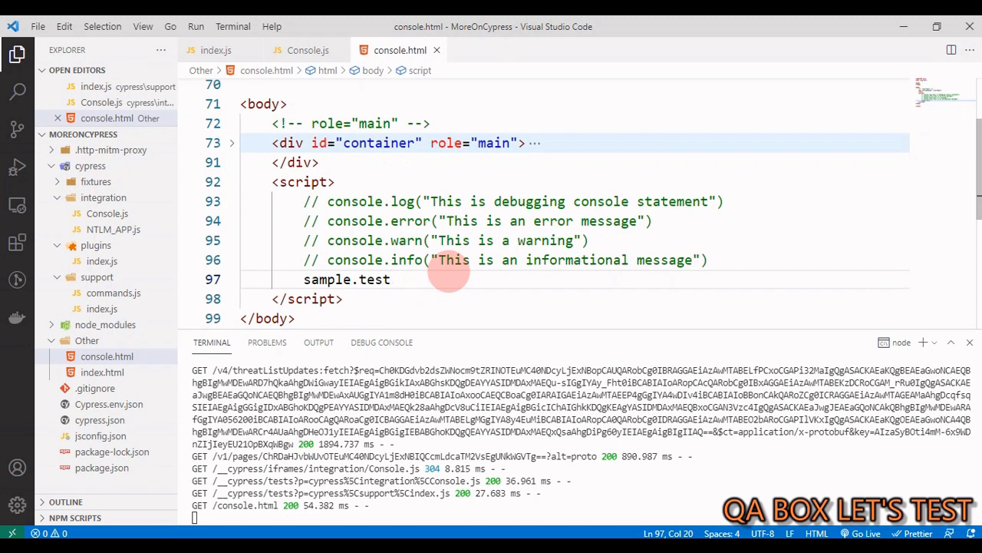
{"action": "type", "text": "//"}
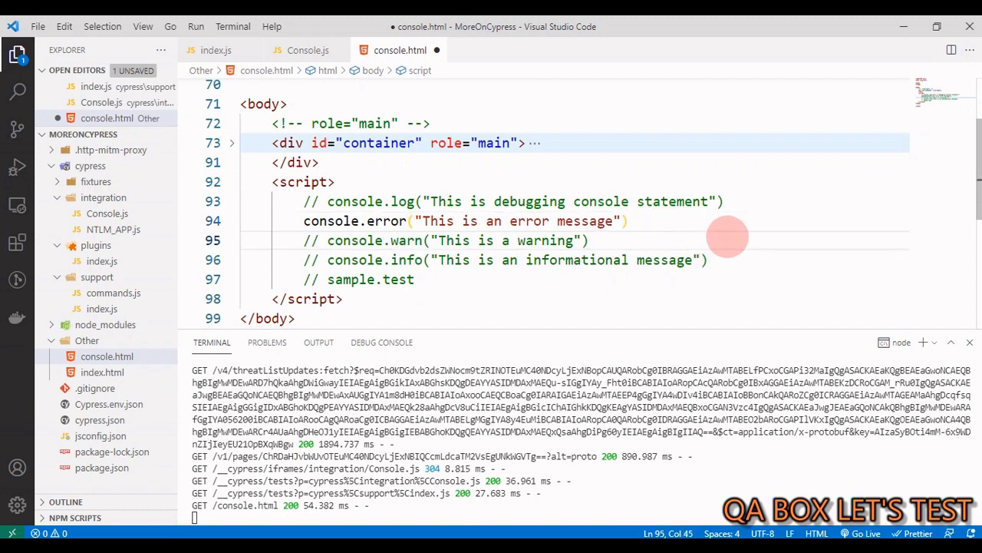
{"action": "key", "text": "ctrl+s"}
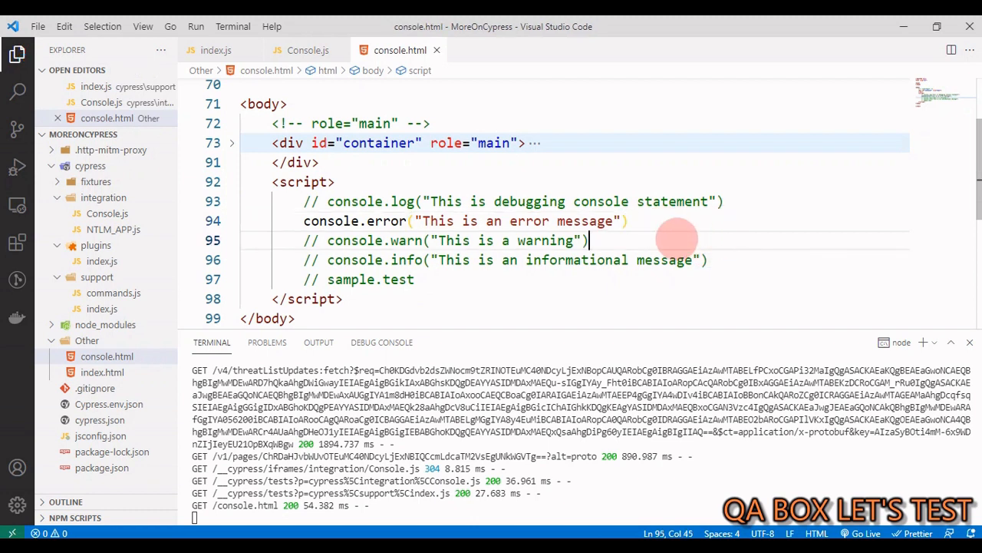
{"action": "mouse_move", "coordinate": [675, 239]}
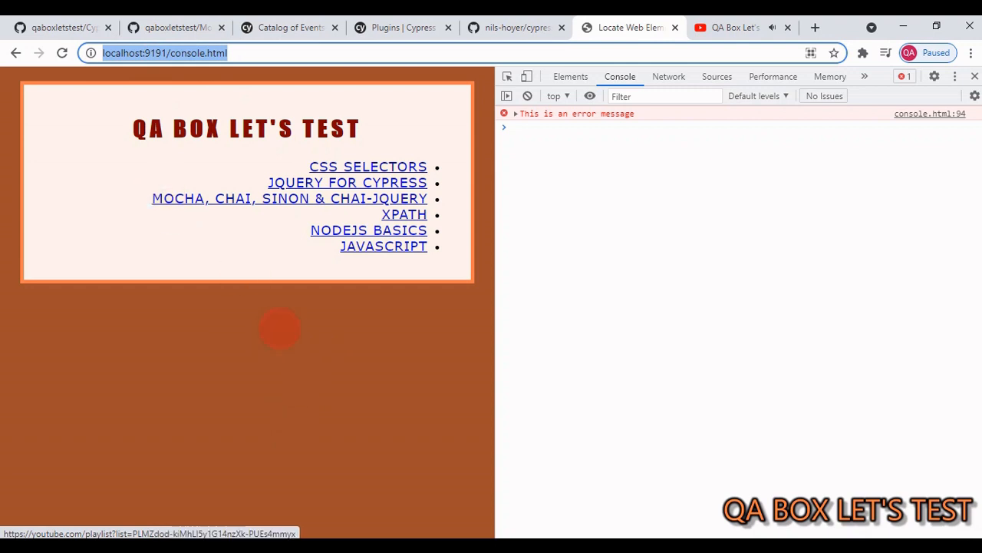
Browse the MoreOnCypress repository's Other folder listing console.html and index.html
{"action": "left_click", "coordinate": [175, 28]}
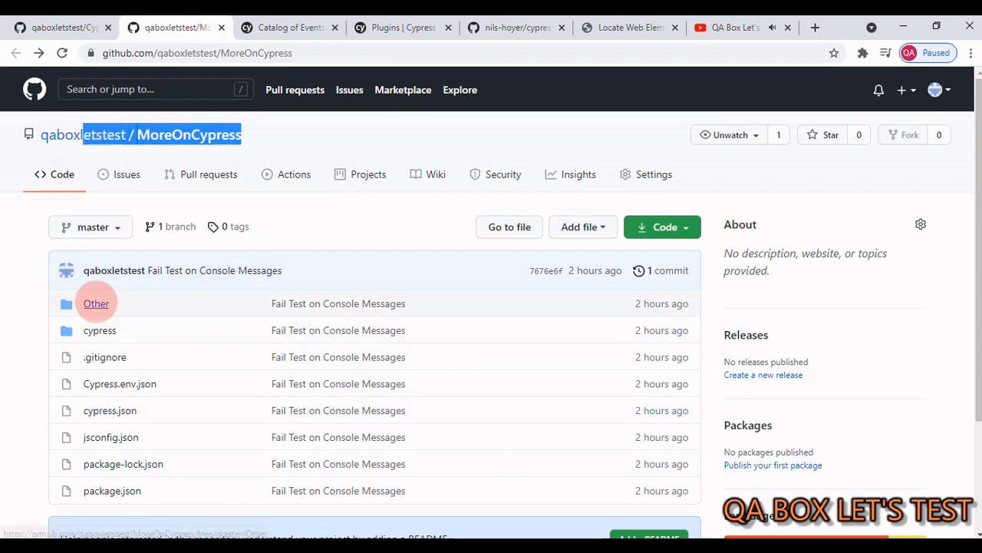
{"action": "left_click", "coordinate": [95, 304]}
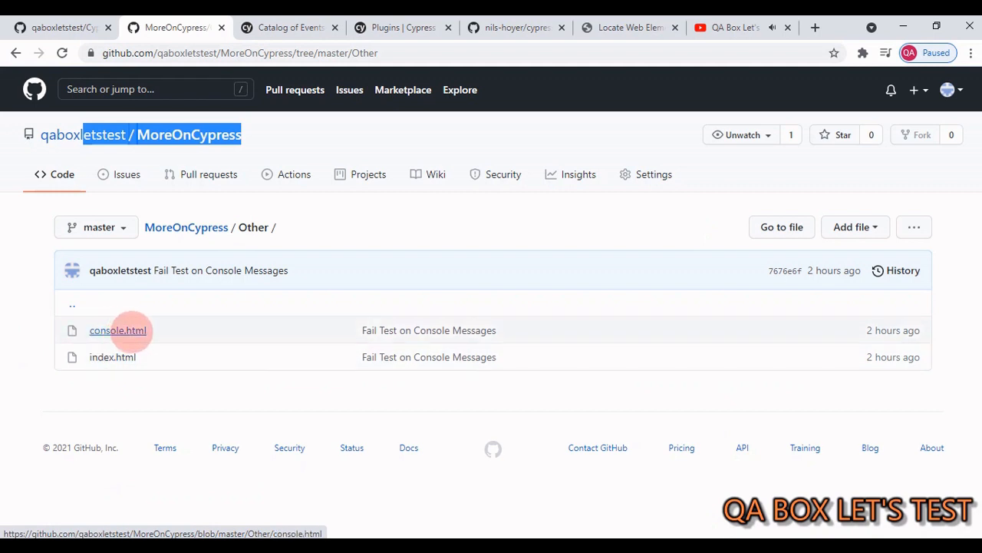
{"action": "mouse_move", "coordinate": [418, 197]}
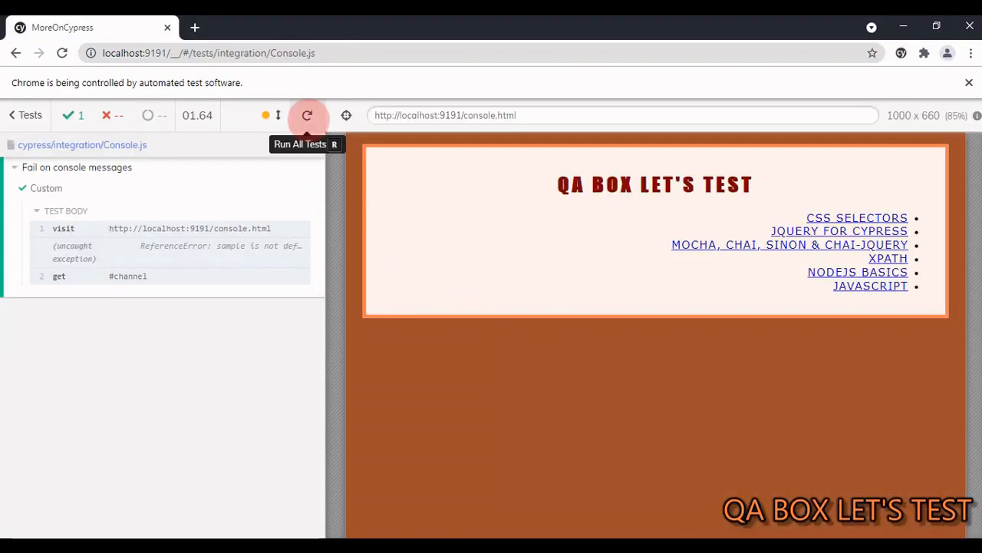
Rerun all Cypress tests from the Test Runner
{"action": "left_click", "coordinate": [307, 115]}
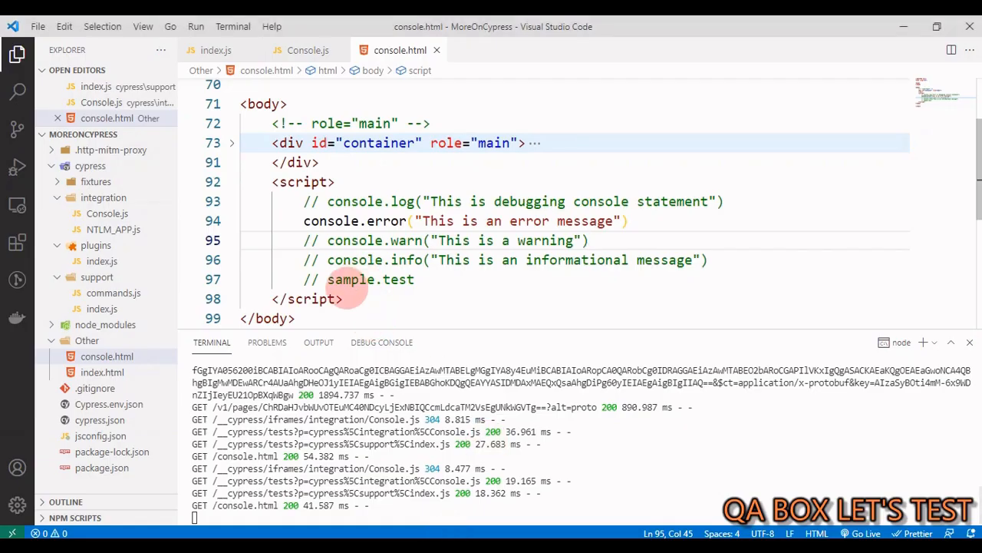
Review the Cypress.on block in support index.js and console.html, then the Catalog of Events docs
{"action": "left_click", "coordinate": [215, 49]}
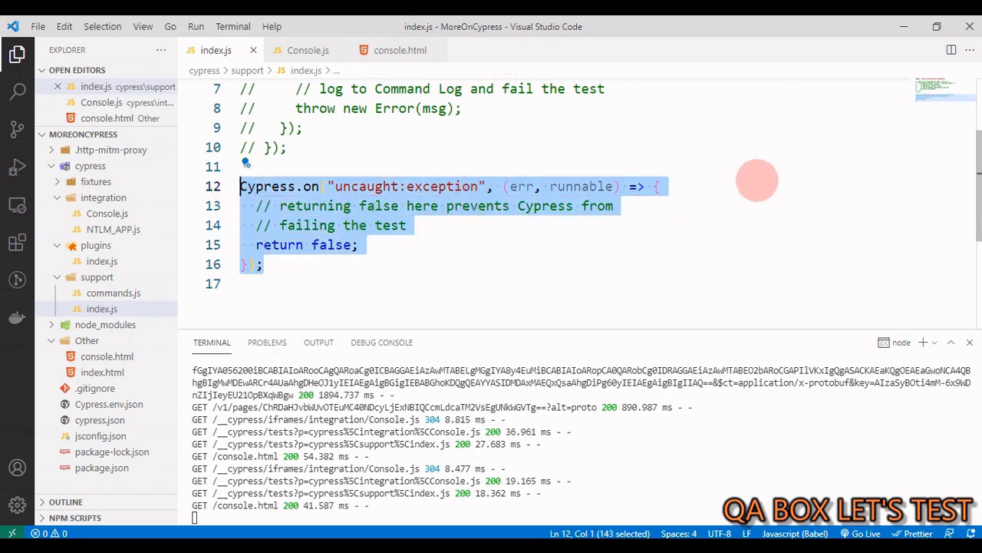
{"action": "left_click", "coordinate": [399, 49]}
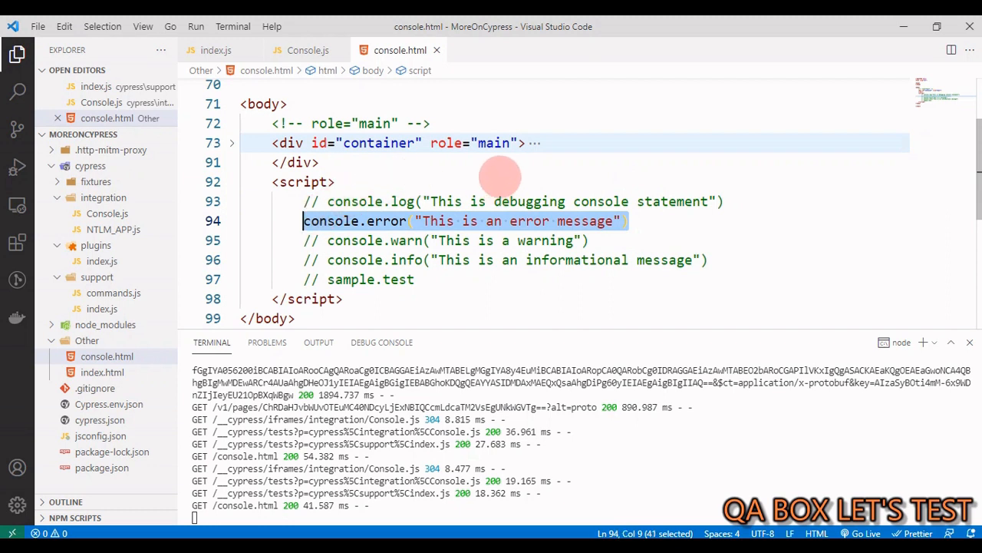
{"action": "left_click", "coordinate": [333, 182]}
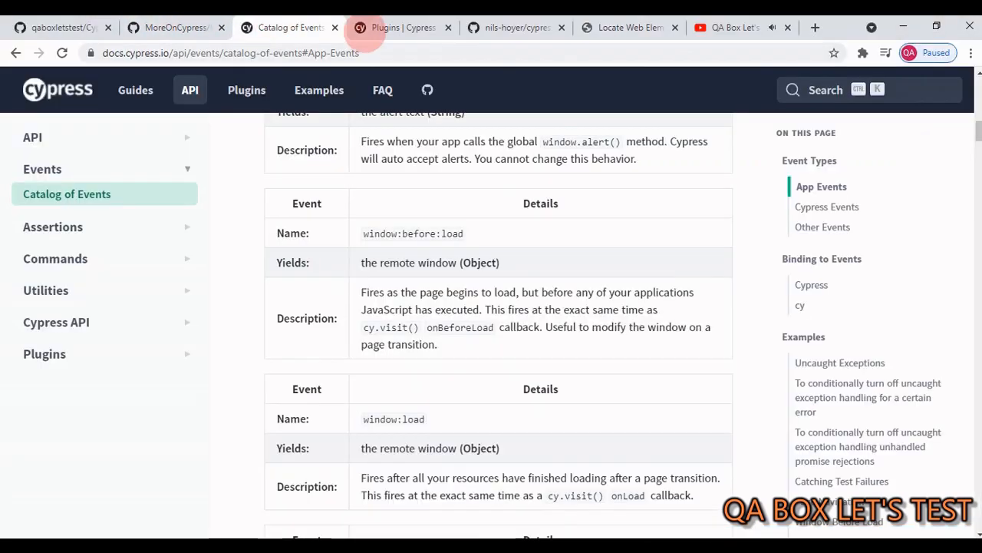
Read the window:before:load entry yielding the remote window, then go to the YouTube playlists
{"action": "double_click", "coordinate": [427, 233]}
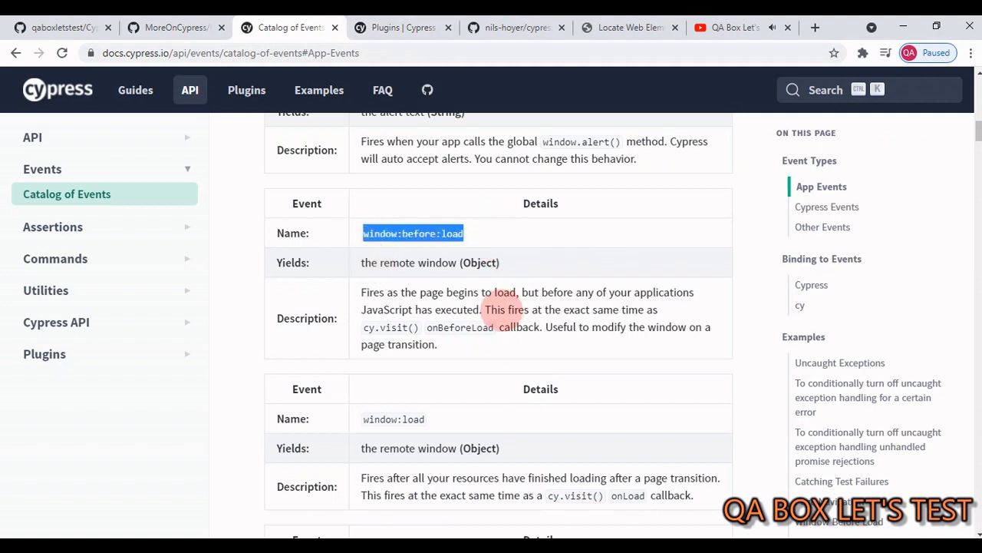
{"action": "mouse_move", "coordinate": [786, 396]}
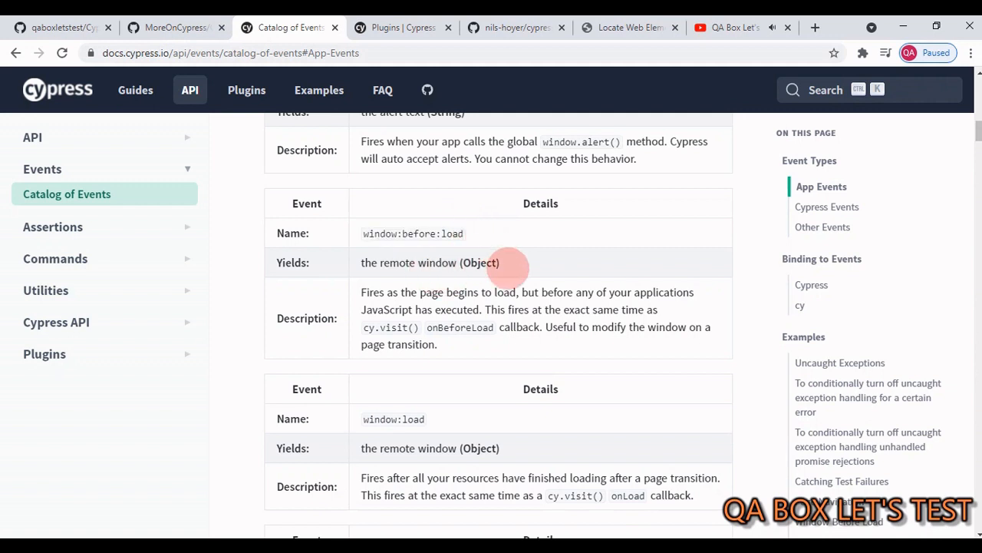
{"action": "double_click", "coordinate": [430, 262]}
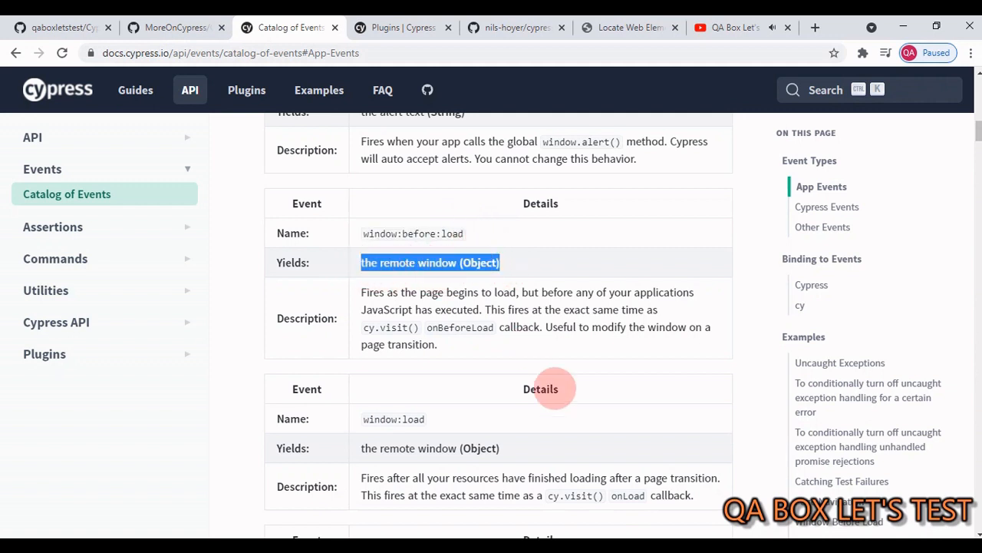
{"action": "mouse_move", "coordinate": [485, 392]}
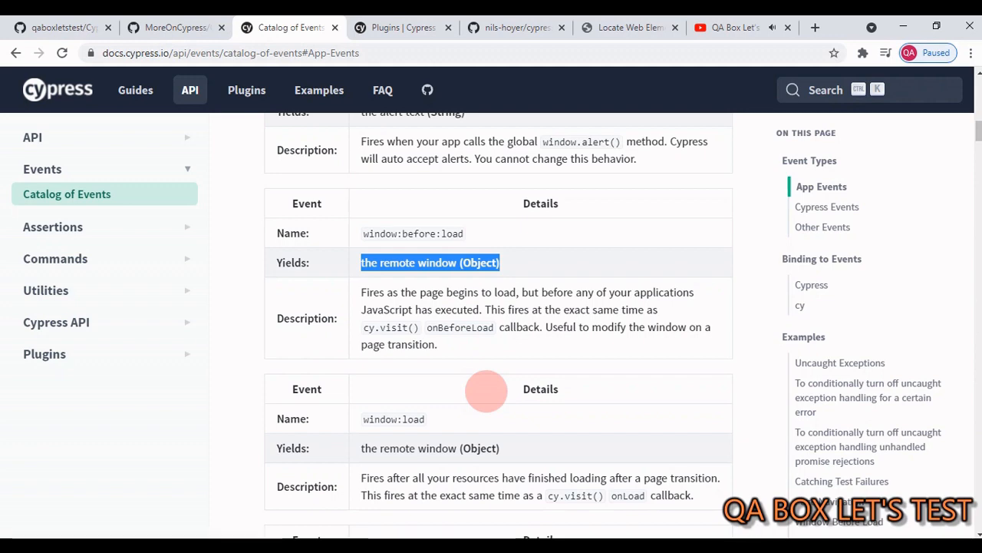
{"action": "left_click", "coordinate": [725, 28]}
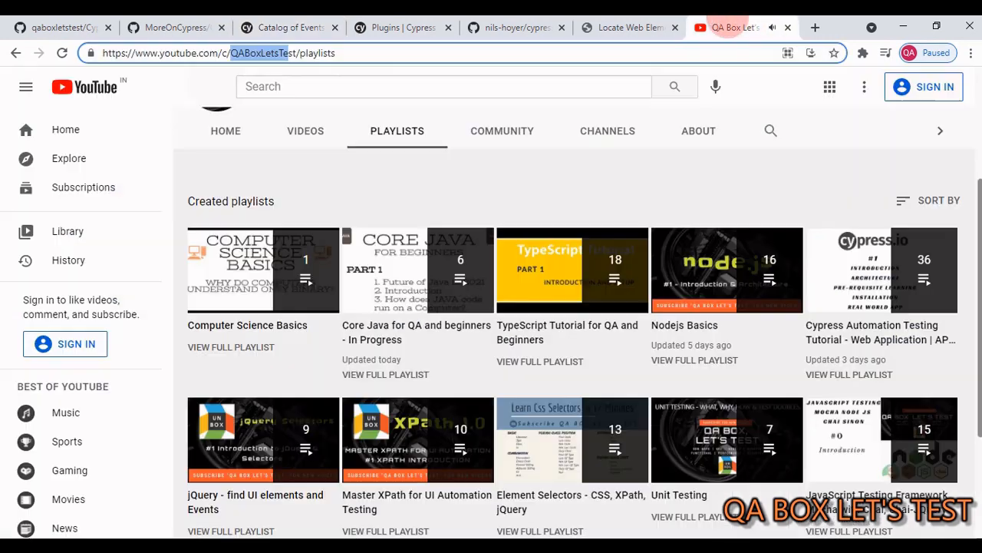
{"action": "mouse_move", "coordinate": [881, 439]}
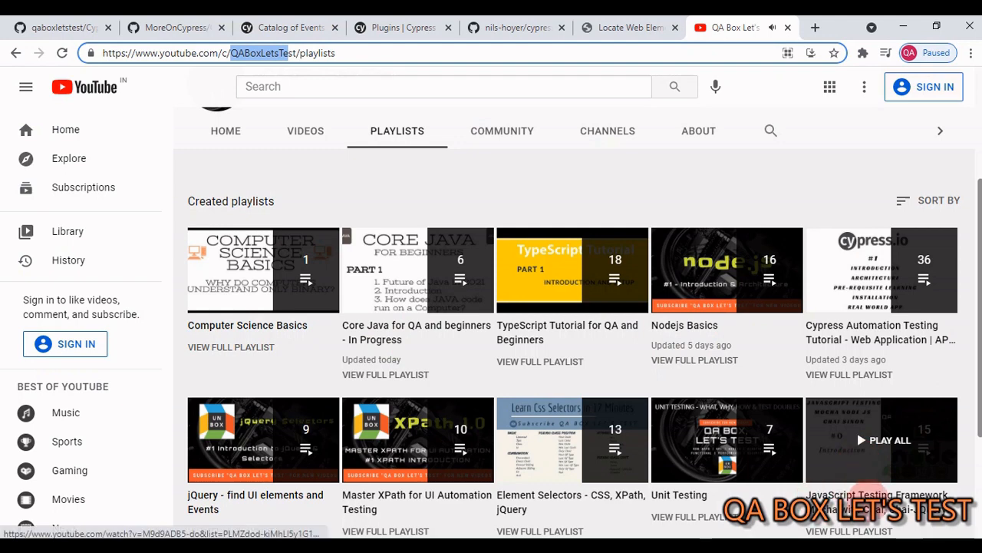
{"action": "mouse_move", "coordinate": [881, 494]}
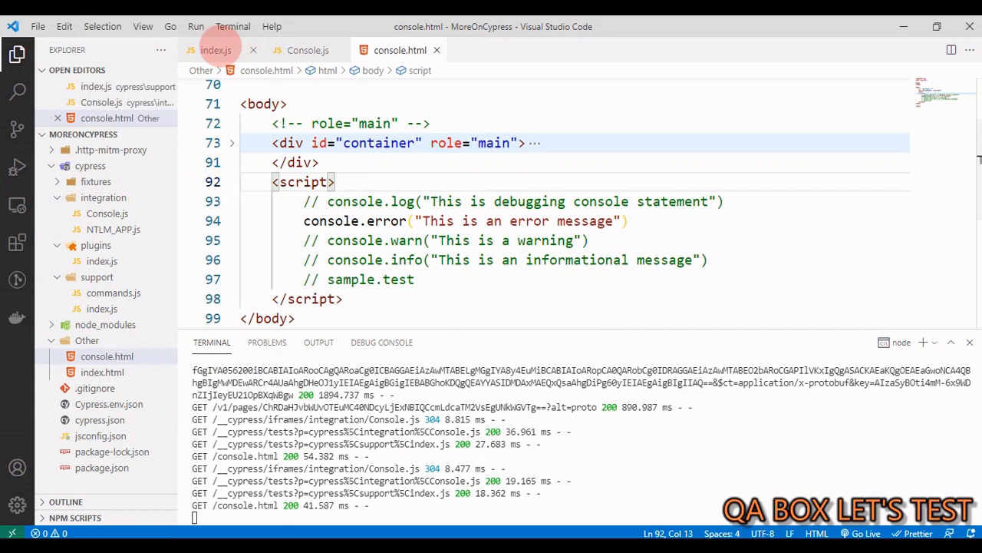
Uncomment the window:before:load handler stubbing console.error in support index.js
{"action": "left_click", "coordinate": [216, 49]}
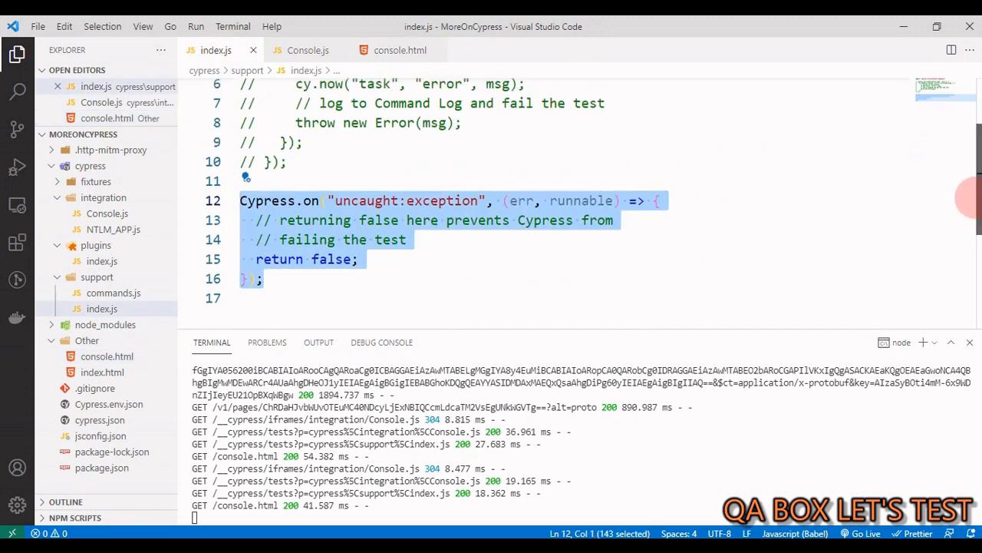
{"action": "scroll", "scroll_direction": "up", "scroll_amount": 3}
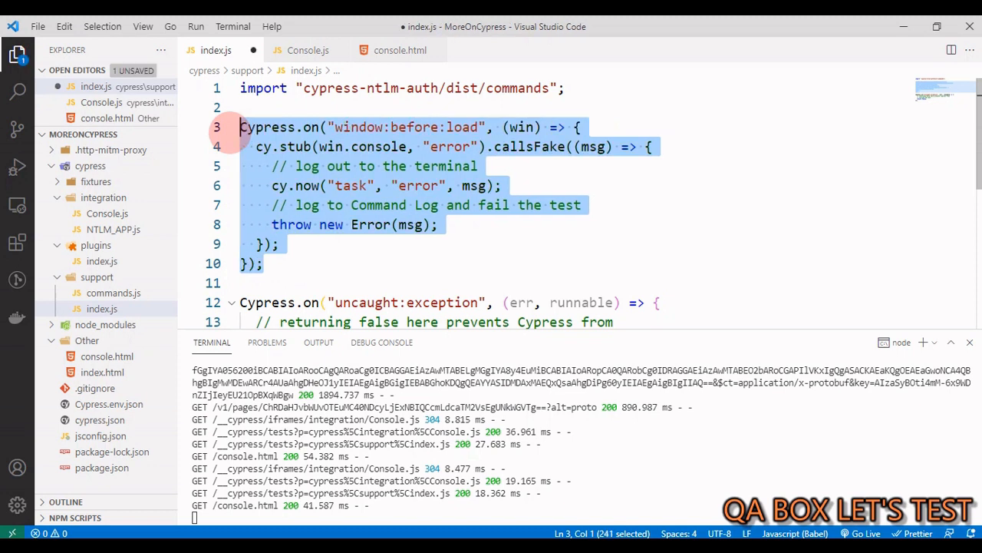
{"action": "left_click", "coordinate": [245, 107]}
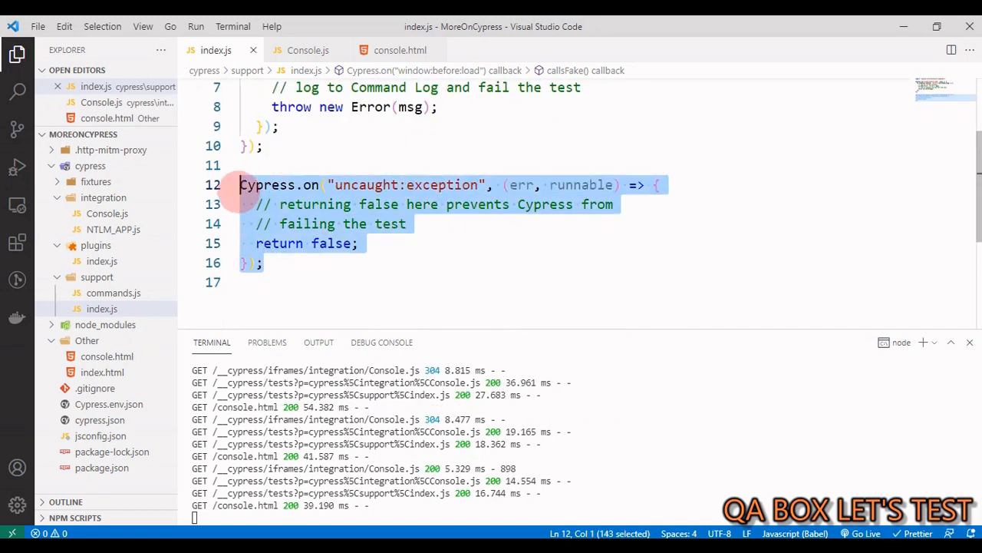
Comment out the Cypress.on('uncaught:exception') handler block and save support/index.js
{"action": "key", "text": "ctrl+/"}
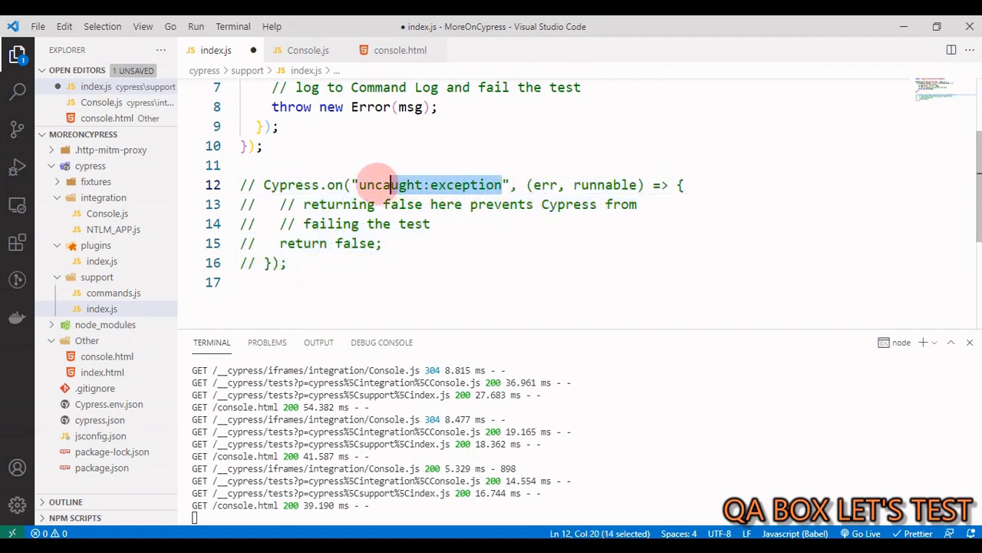
{"action": "left_click_drag", "start_coordinate": [391, 184], "coordinate": [289, 262]}
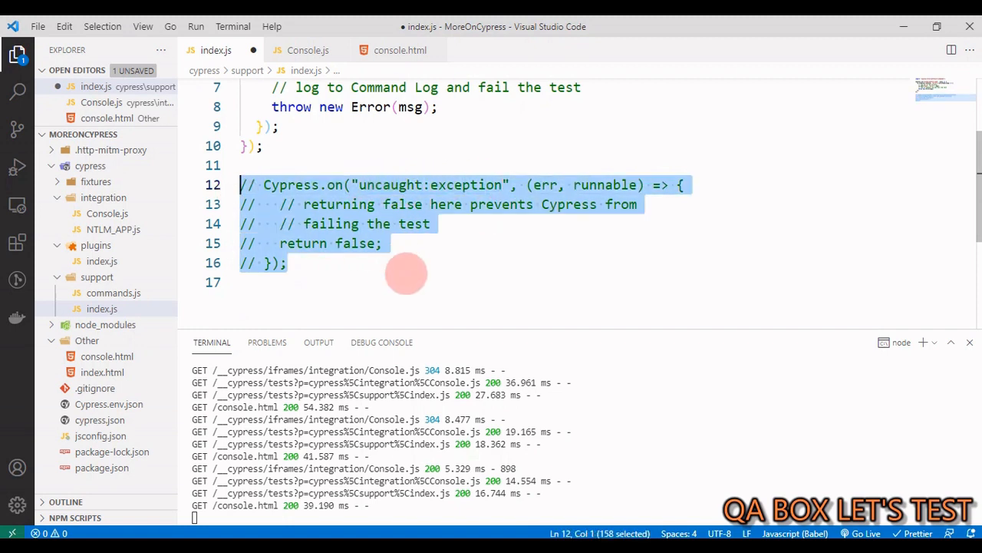
{"action": "key", "text": "ctrl+s"}
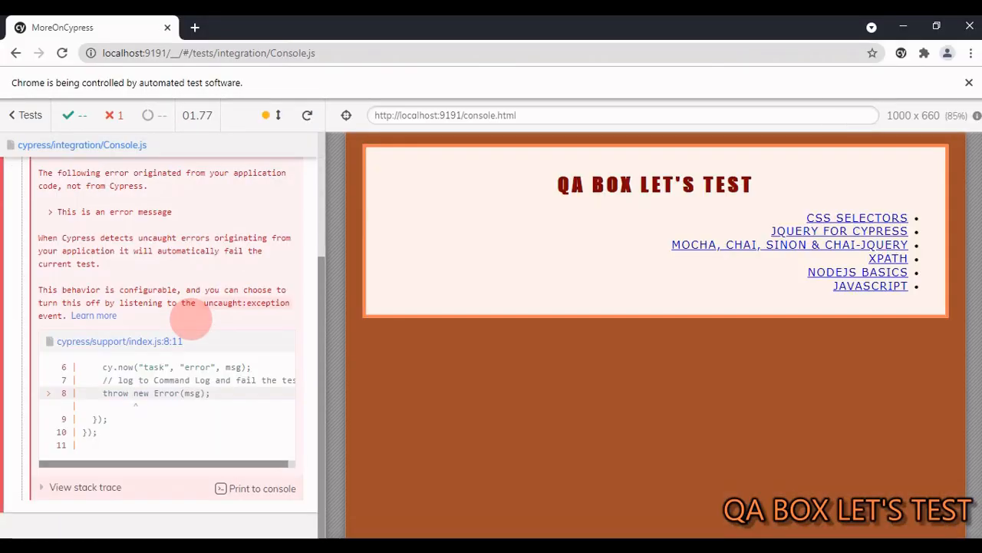
Locate the thrown 'This is an error message' in the Cypress command log and select it
{"action": "scroll", "scroll_direction": "up", "scroll_amount": 3}
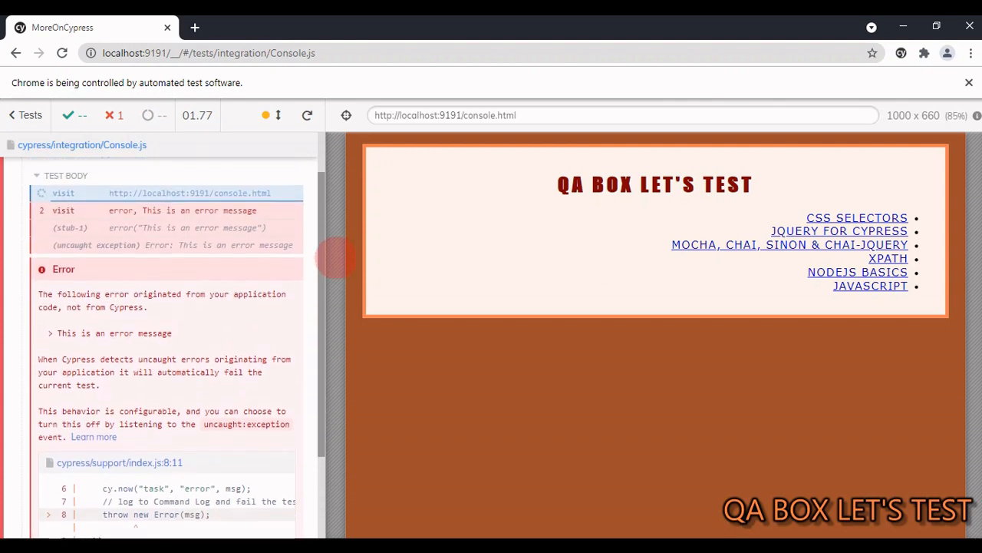
{"action": "scroll", "scroll_direction": "up", "scroll_amount": 3}
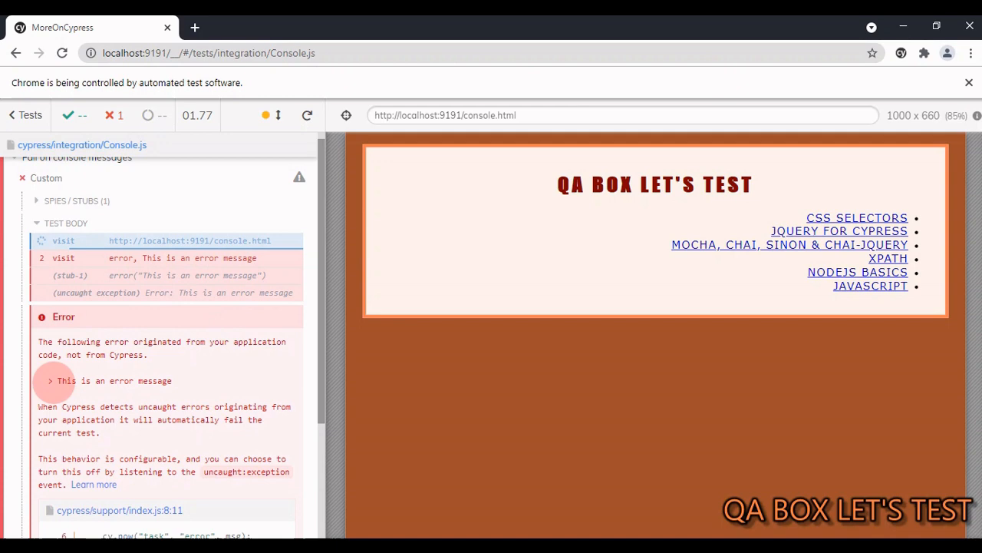
{"action": "double_click", "coordinate": [115, 380]}
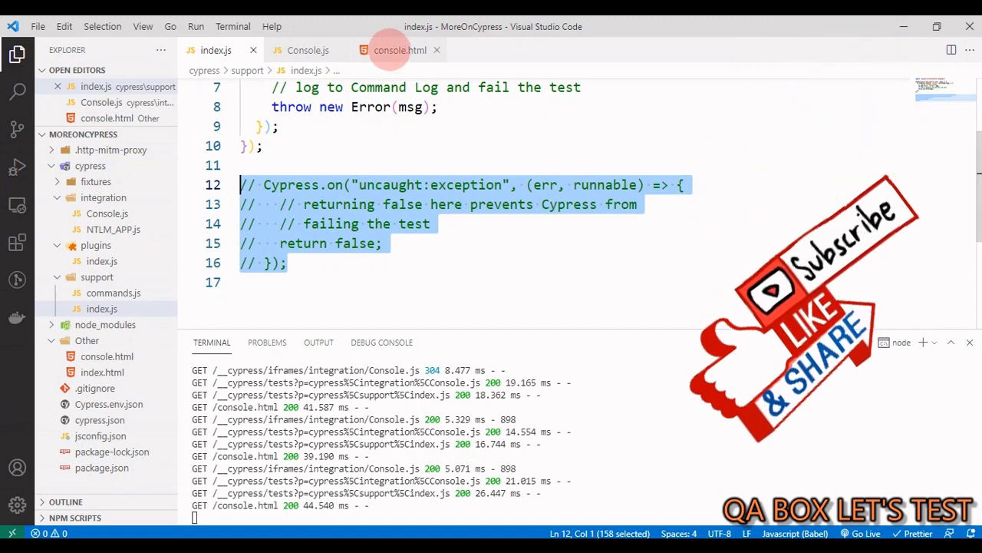
{"action": "left_click", "coordinate": [397, 49]}
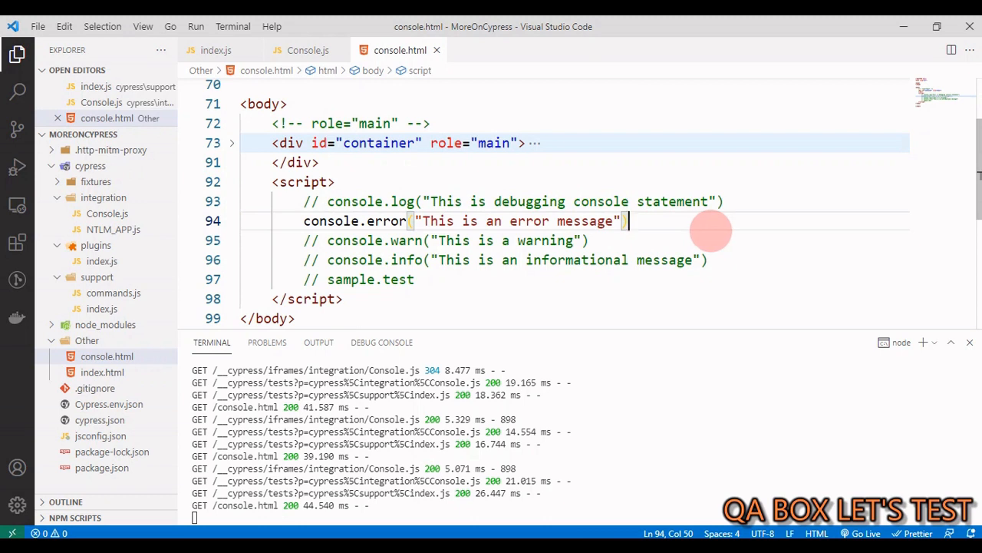
{"action": "mouse_move", "coordinate": [216, 49]}
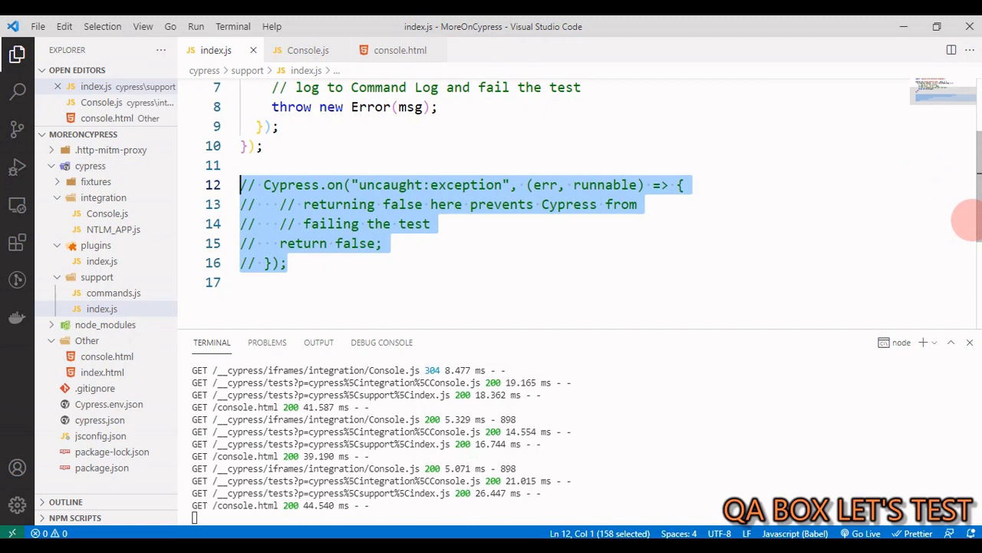
{"action": "scroll", "scroll_direction": "up", "scroll_amount": 3}
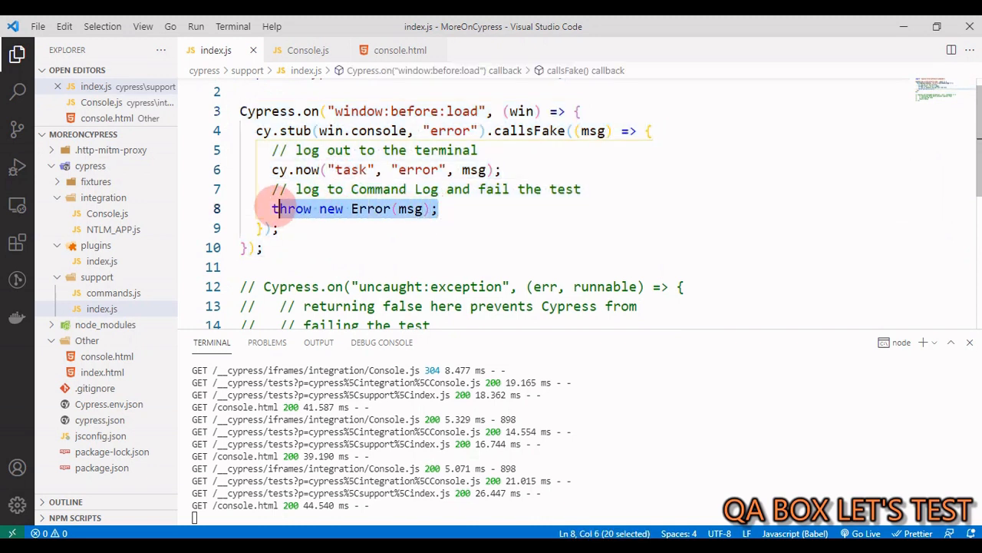
{"action": "scroll", "scroll_direction": "down", "scroll_amount": 3}
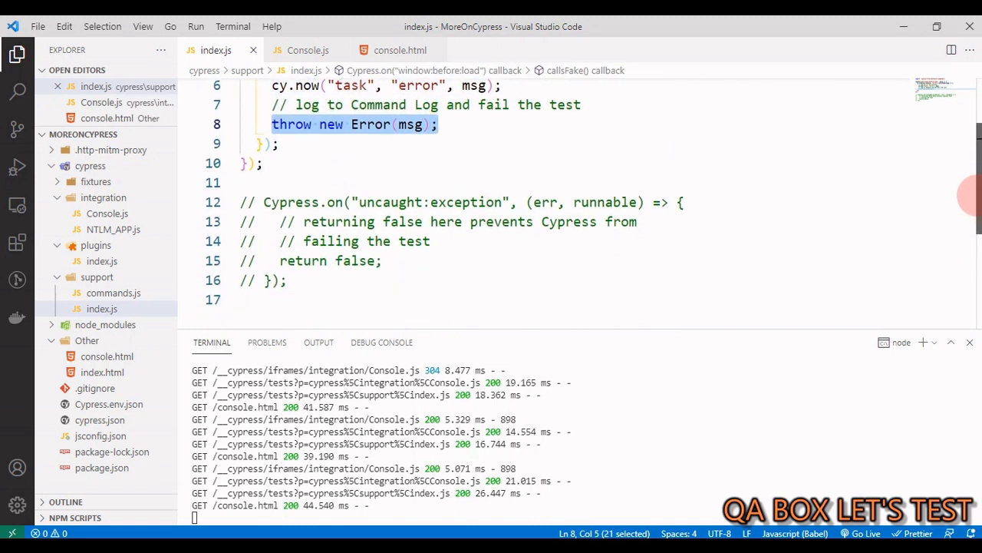
{"action": "left_click_drag", "start_coordinate": [239, 163], "coordinate": [289, 243]}
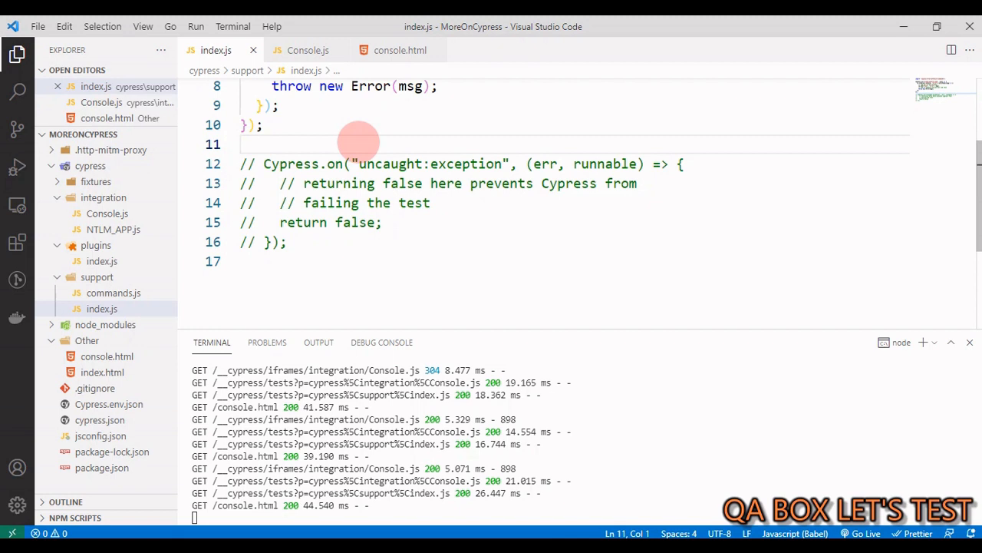
{"action": "mouse_move", "coordinate": [460, 93]}
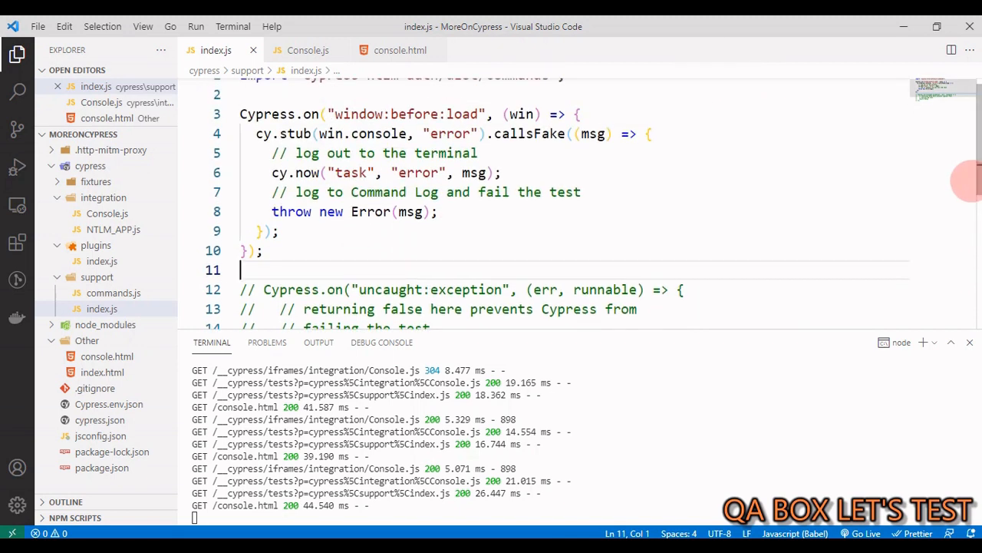
{"action": "left_click_drag", "start_coordinate": [272, 171], "coordinate": [280, 231]}
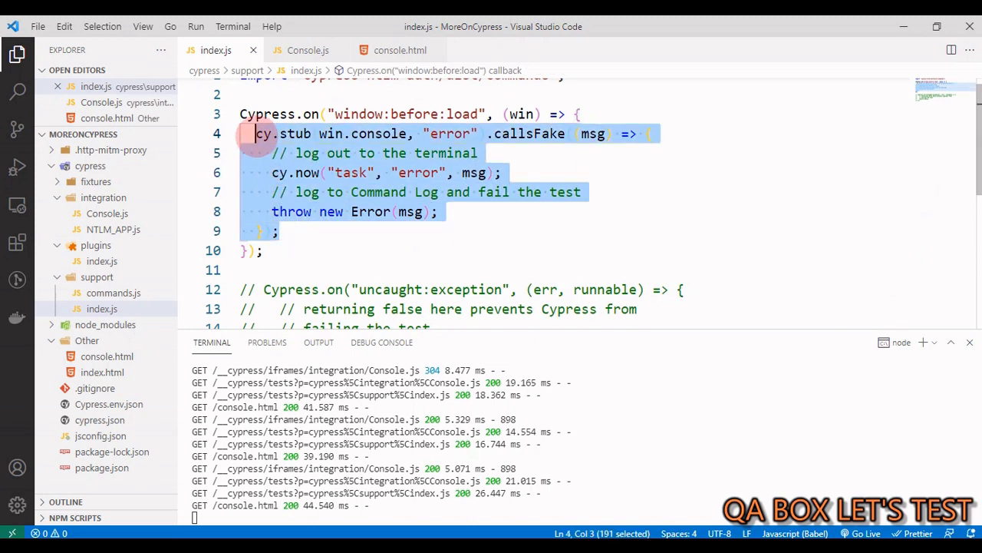
Duplicate the cy.stub block as a console.warn stub and comment out the original console.error stub
{"action": "left_click", "coordinate": [281, 231]}
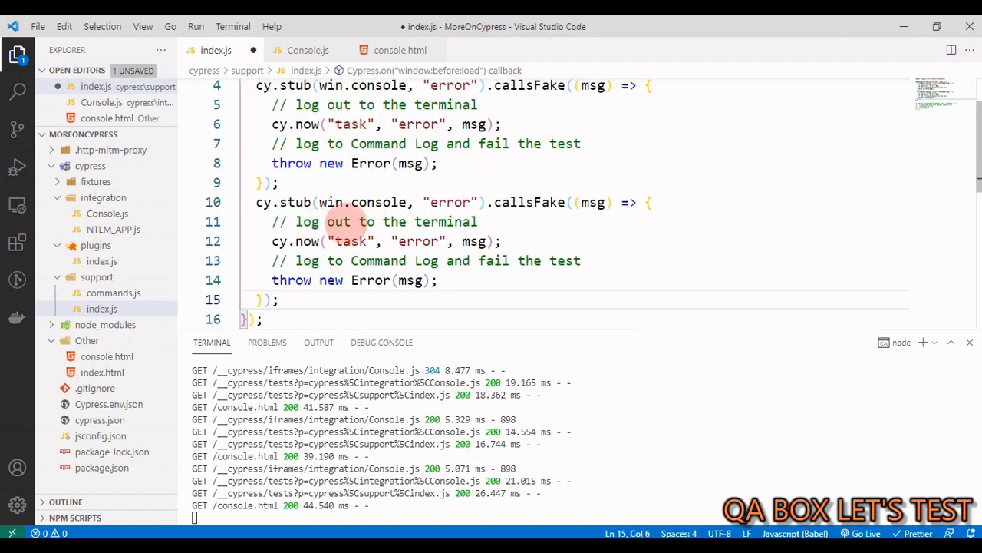
{"action": "double_click", "coordinate": [451, 203]}
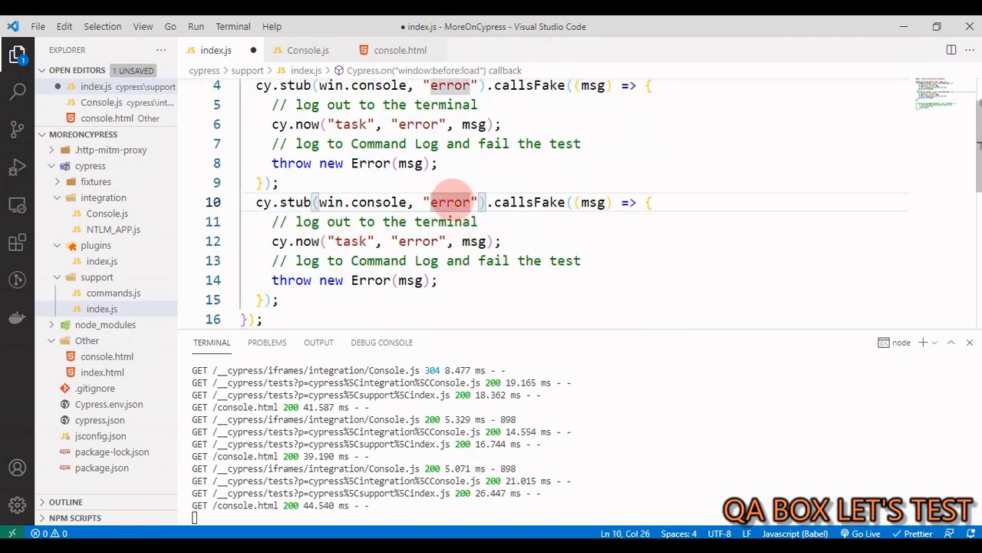
{"action": "type", "text": "warn"}
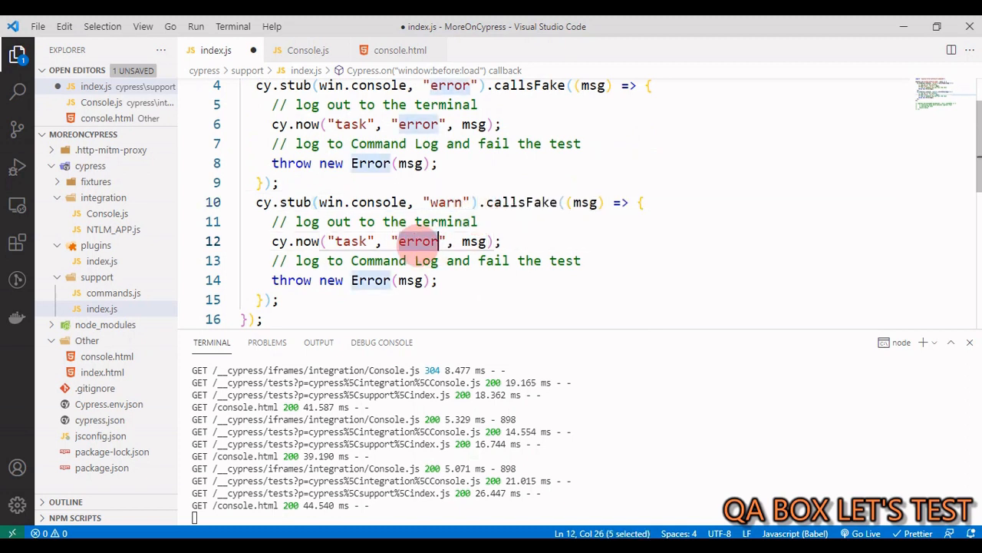
{"action": "type", "text": "warn"}
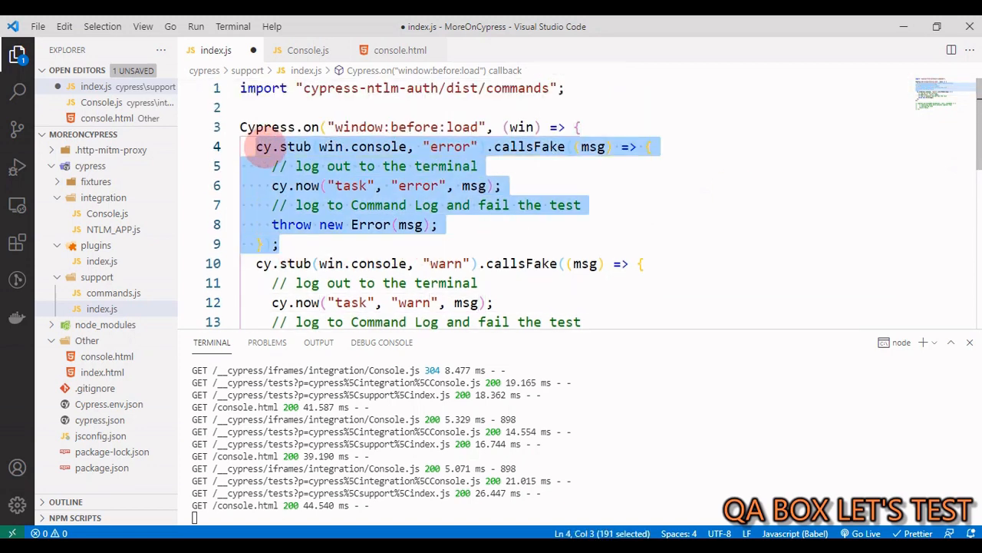
{"action": "key", "text": "ctrl+/"}
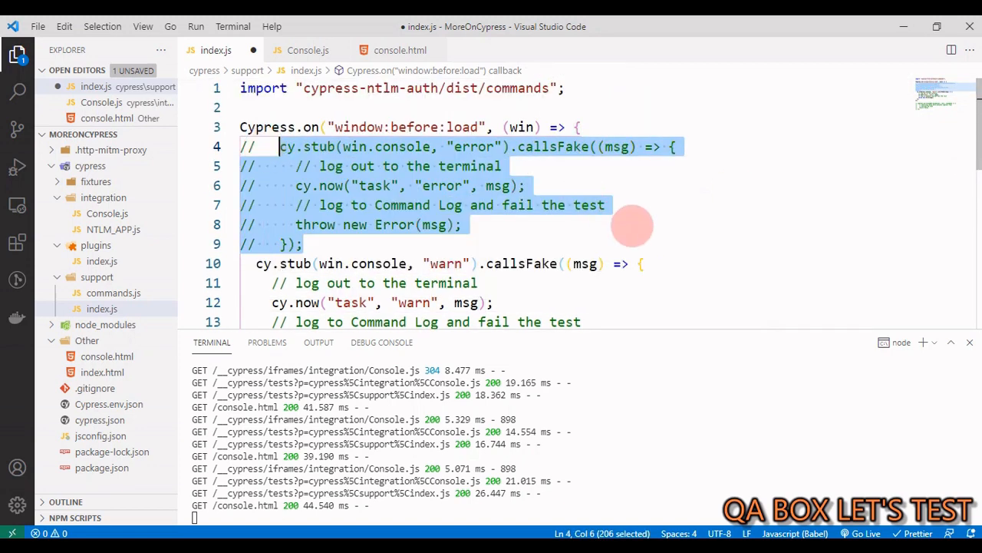
In console.html comment out the console.error call, enable console.warn, and save
{"action": "left_click", "coordinate": [399, 49]}
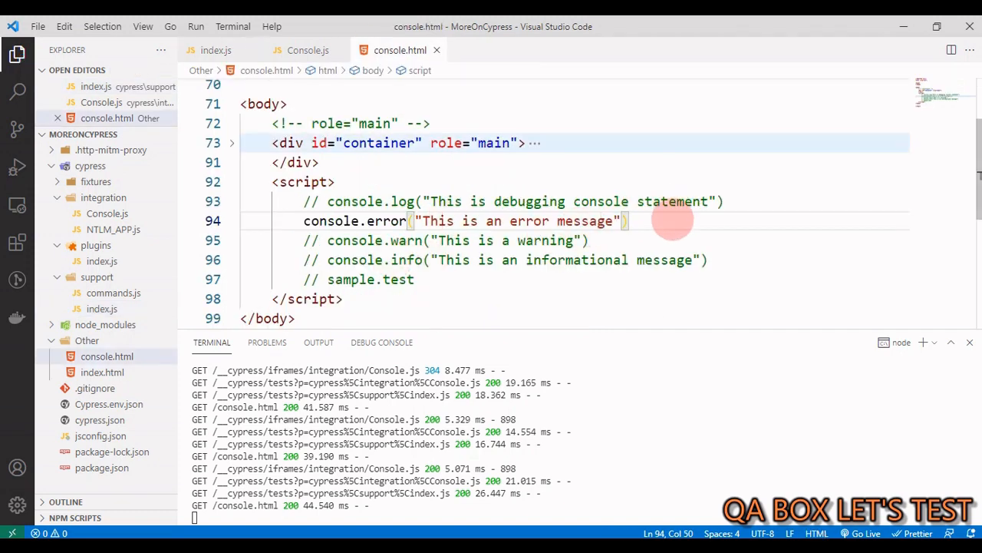
{"action": "key", "text": "ctrl+/"}
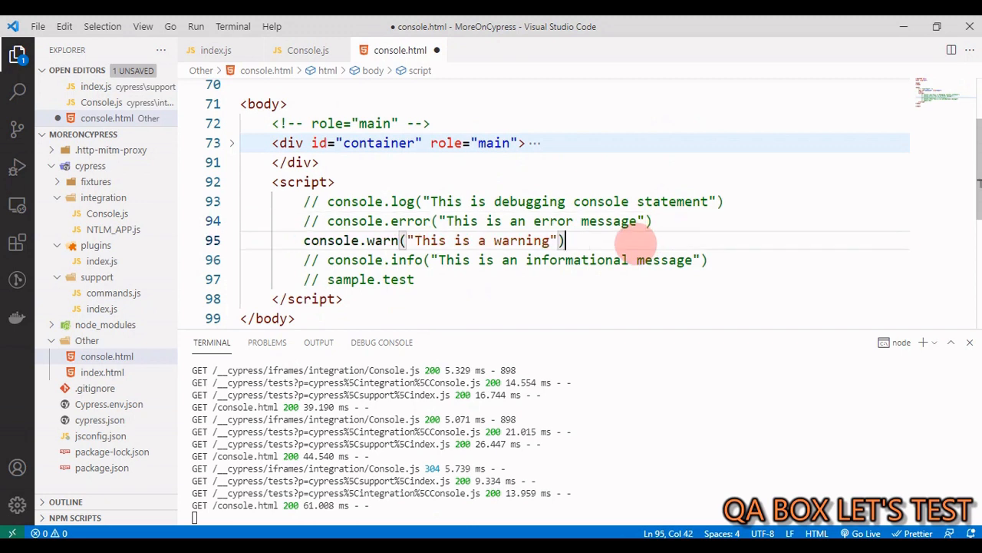
{"action": "key", "text": "ctrl+s"}
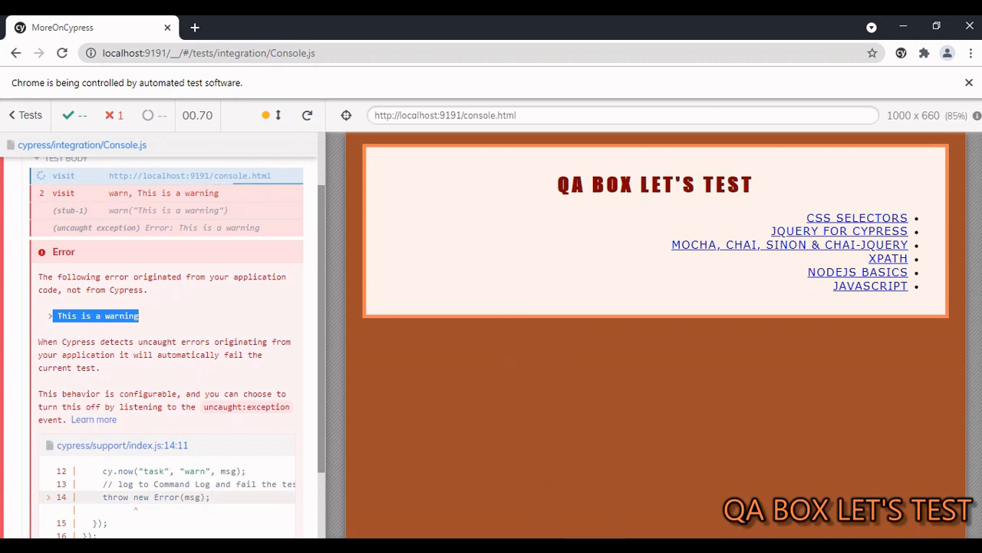
Switch from the Cypress failure on 'This is a warning' to the plugin's GitHub repository in Chrome
{"action": "left_click", "coordinate": [740, 28]}
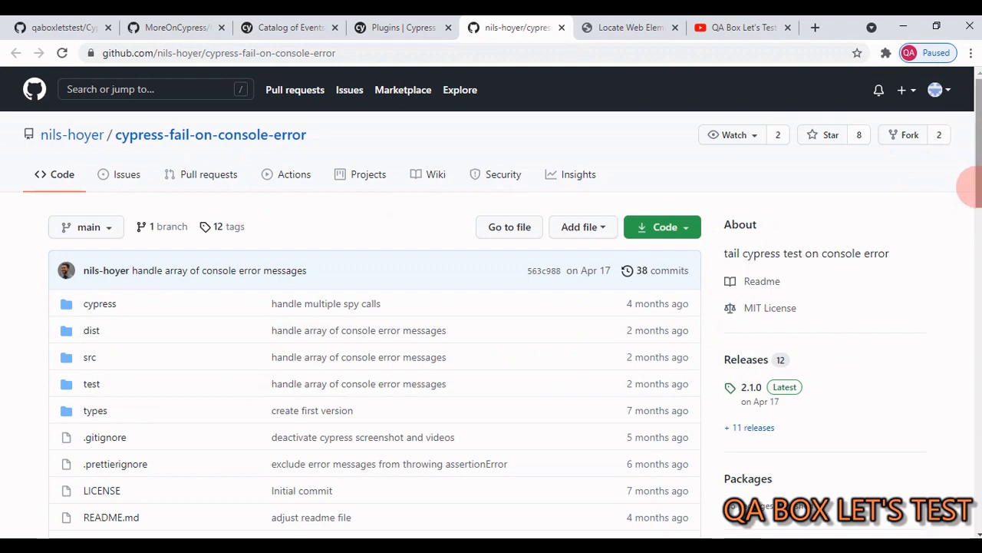
Select the npm install command for cypress-fail-on-console-error in the README
{"action": "scroll", "scroll_direction": "down", "scroll_amount": 3}
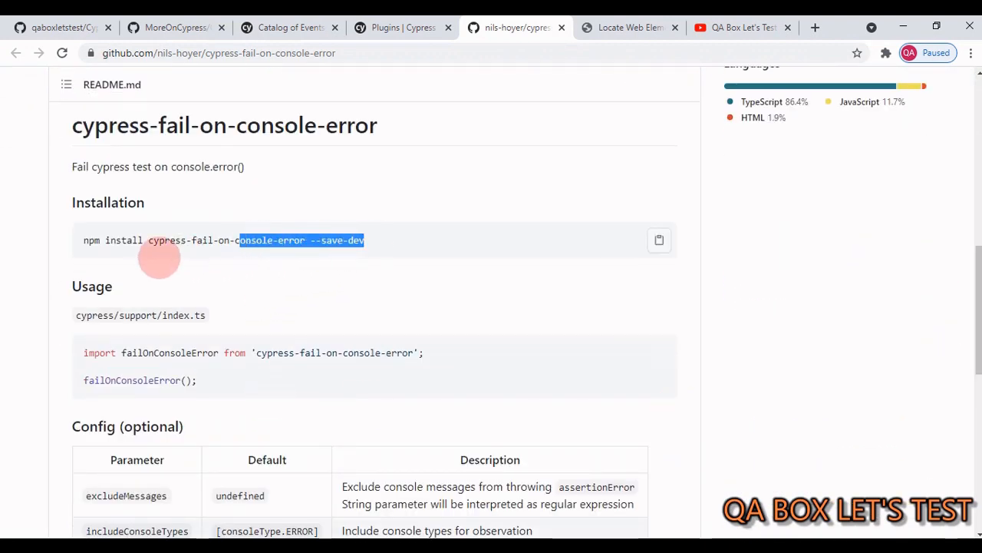
{"action": "triple_click", "coordinate": [224, 239]}
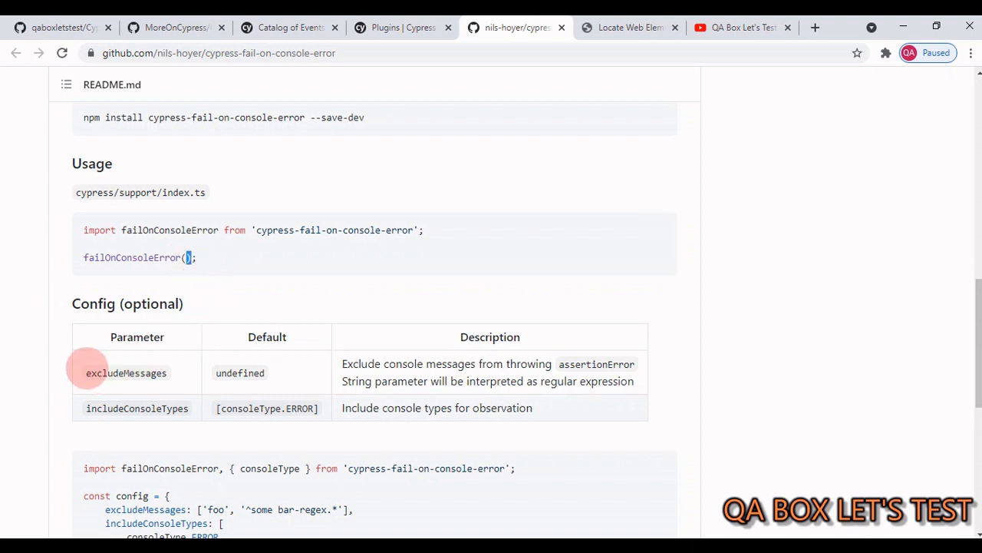
Highlight the excludeMessages and includeConsoleTypes descriptions and consoleType in the config example
{"action": "double_click", "coordinate": [126, 373]}
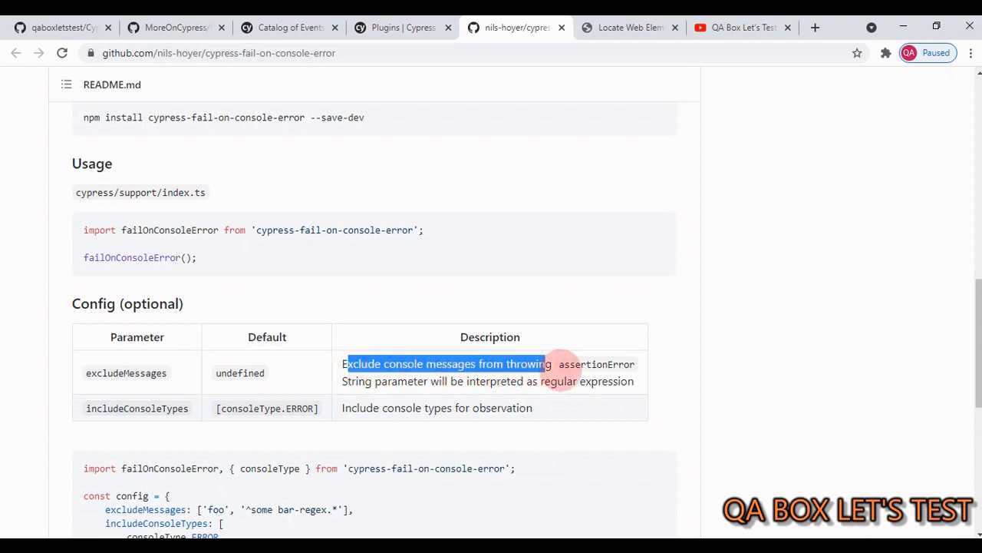
{"action": "left_click_drag", "start_coordinate": [552, 364], "coordinate": [633, 381]}
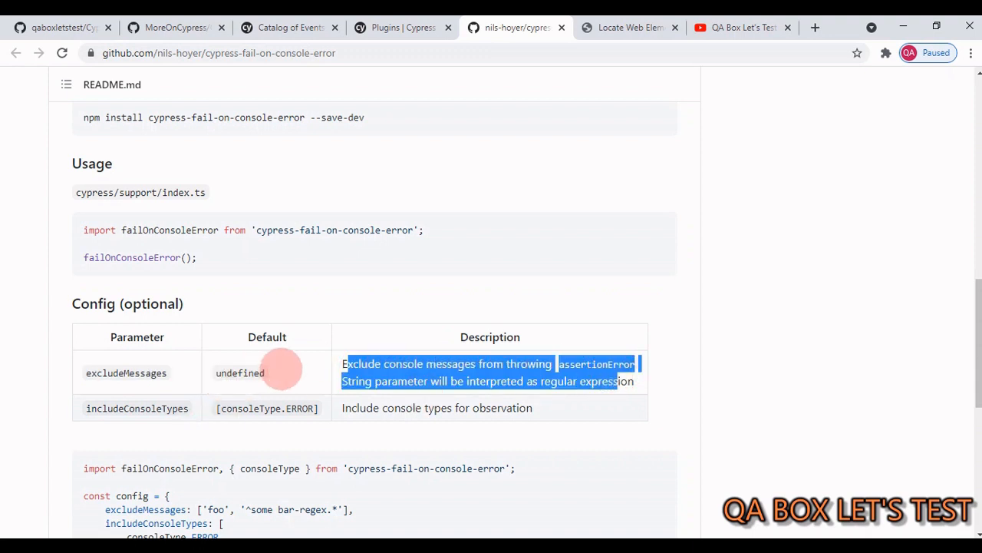
{"action": "mouse_move", "coordinate": [84, 408]}
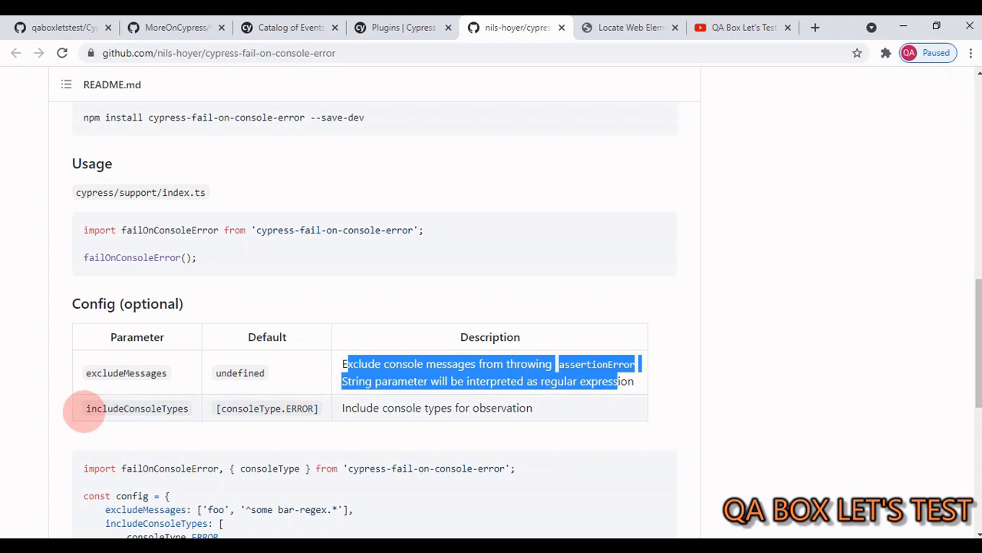
{"action": "double_click", "coordinate": [137, 408]}
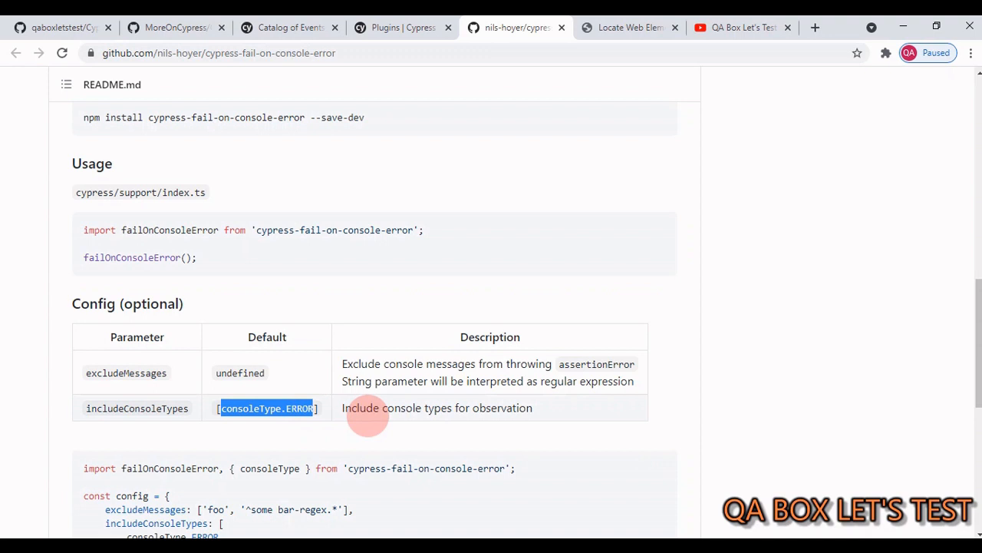
{"action": "mouse_move", "coordinate": [190, 399]}
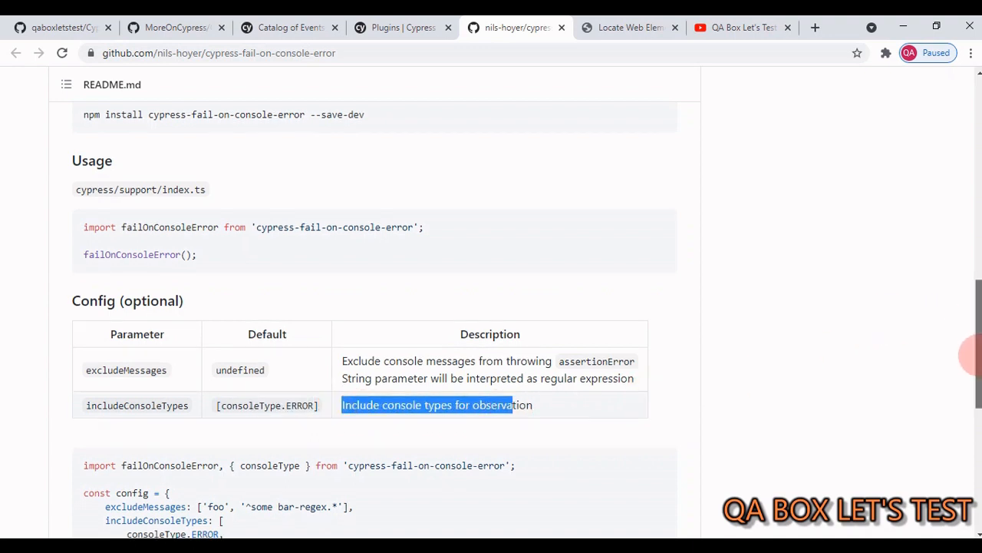
{"action": "scroll", "scroll_direction": "down", "scroll_amount": 3}
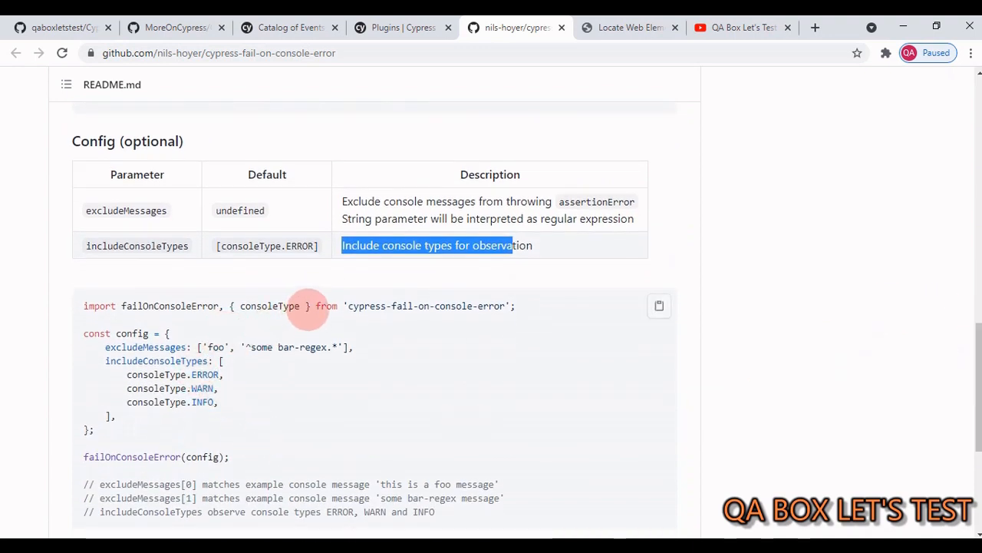
{"action": "double_click", "coordinate": [269, 306]}
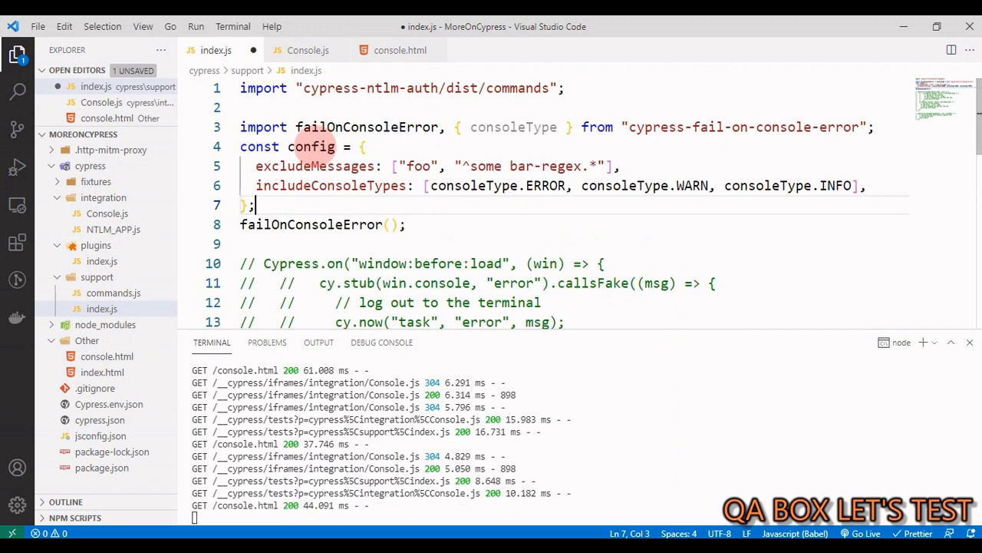
Pass the config object to failOnConsoleError(config) and save support/index.js
{"action": "type", "text": "config"}
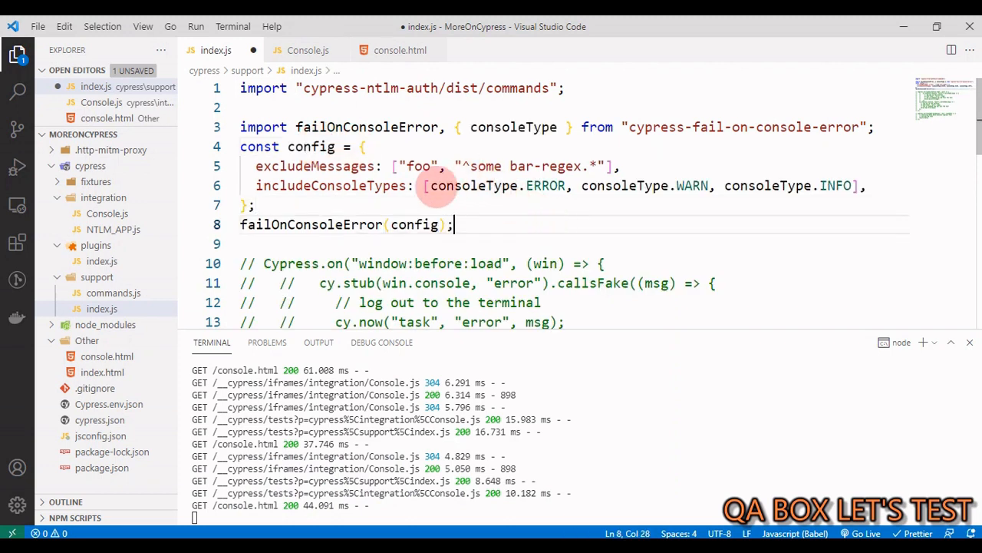
{"action": "mouse_move", "coordinate": [795, 222]}
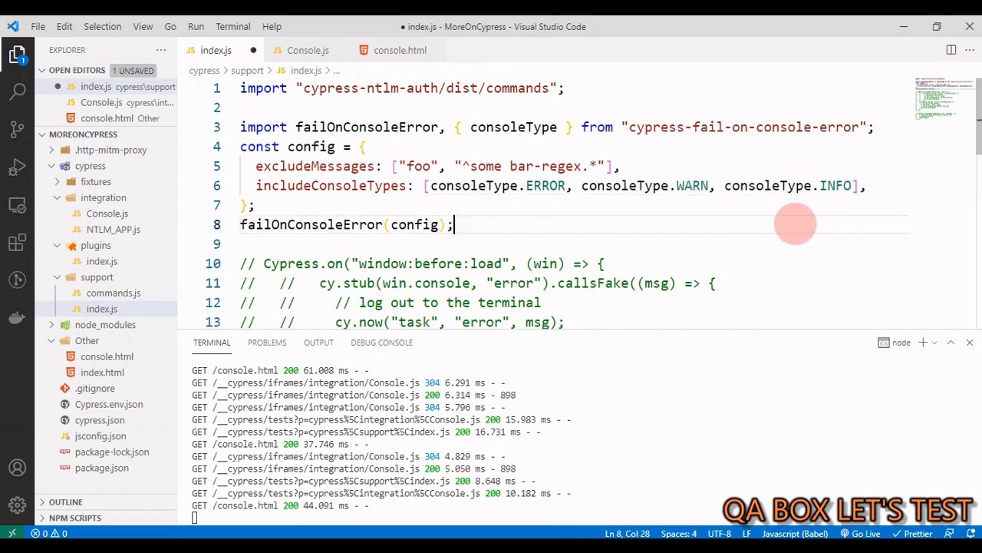
{"action": "key", "text": "ctrl+s"}
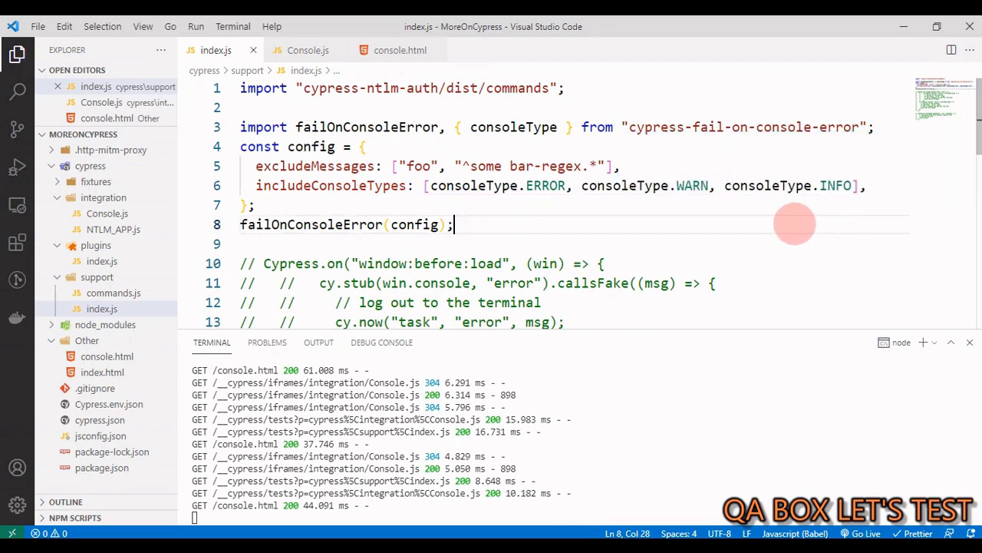
{"action": "mouse_move", "coordinate": [760, 207]}
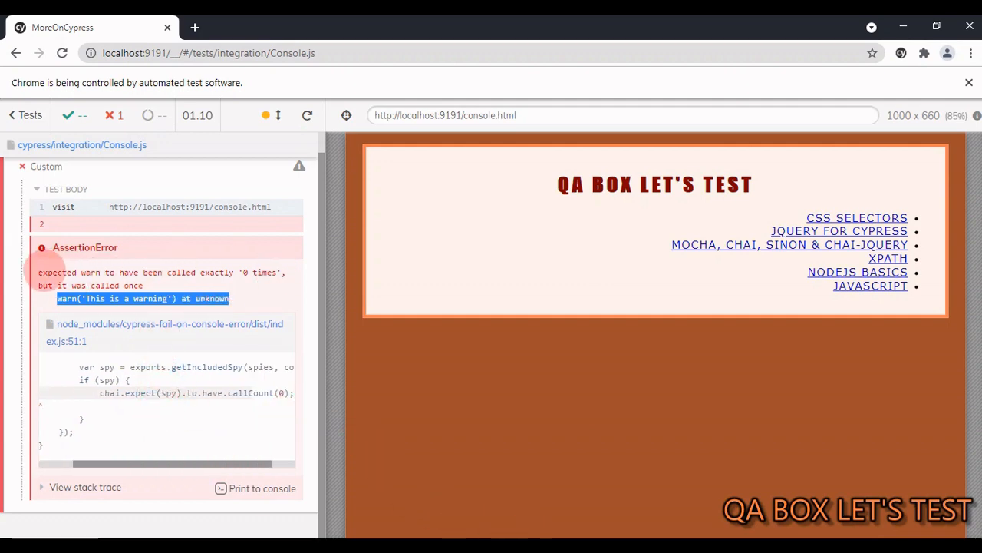
{"action": "mouse_move", "coordinate": [172, 277]}
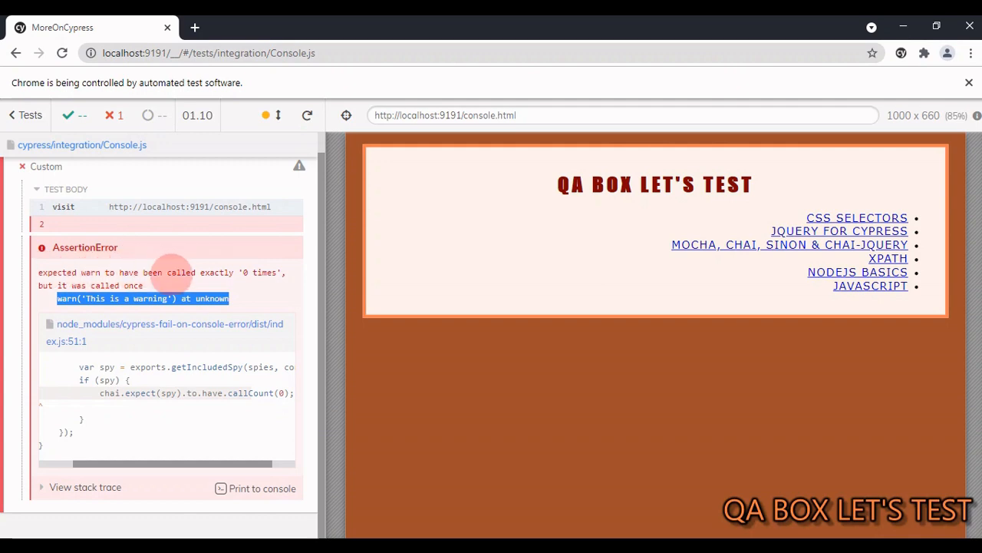
{"action": "mouse_move", "coordinate": [273, 276]}
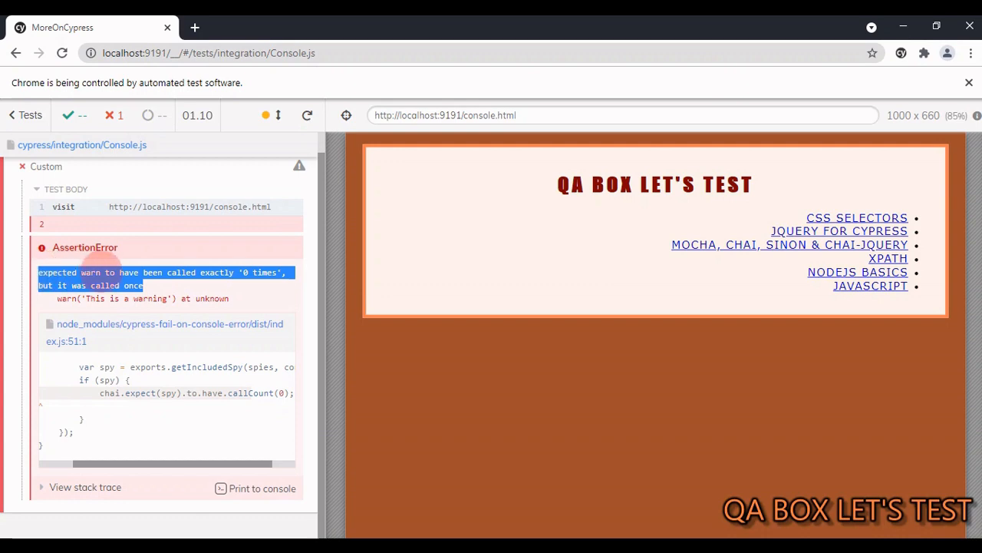
Read the AssertionError that warn was expected 0 times but called once in the Cypress runner
{"action": "left_click", "coordinate": [138, 322]}
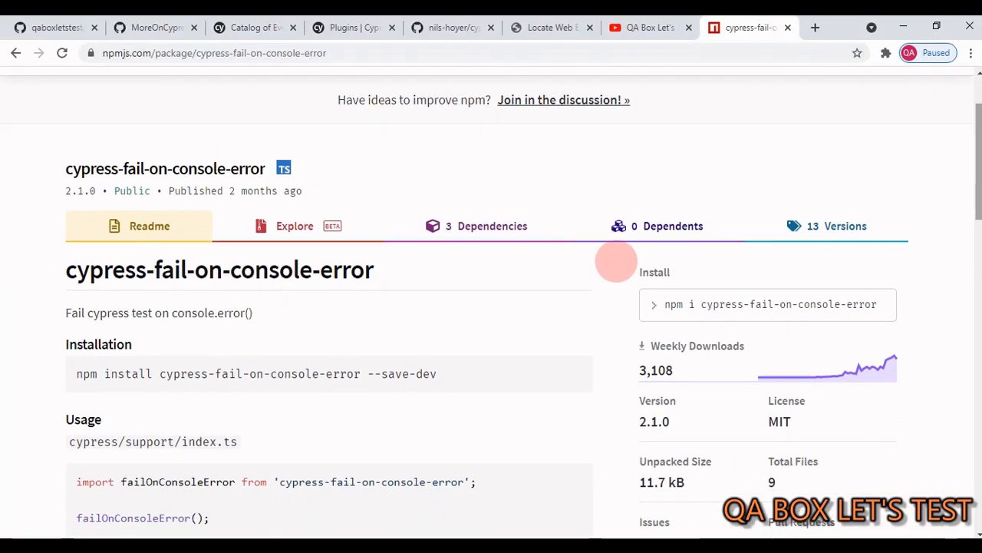
View the cypress-fail-on-console-error npm page showing version 2.1.0
{"action": "left_click", "coordinate": [476, 225]}
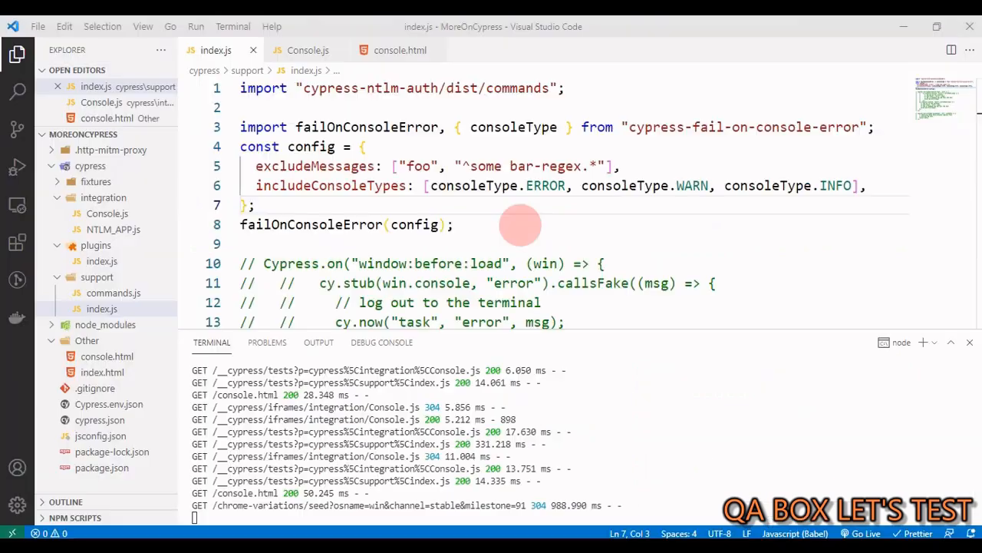
{"action": "mouse_move", "coordinate": [528, 206]}
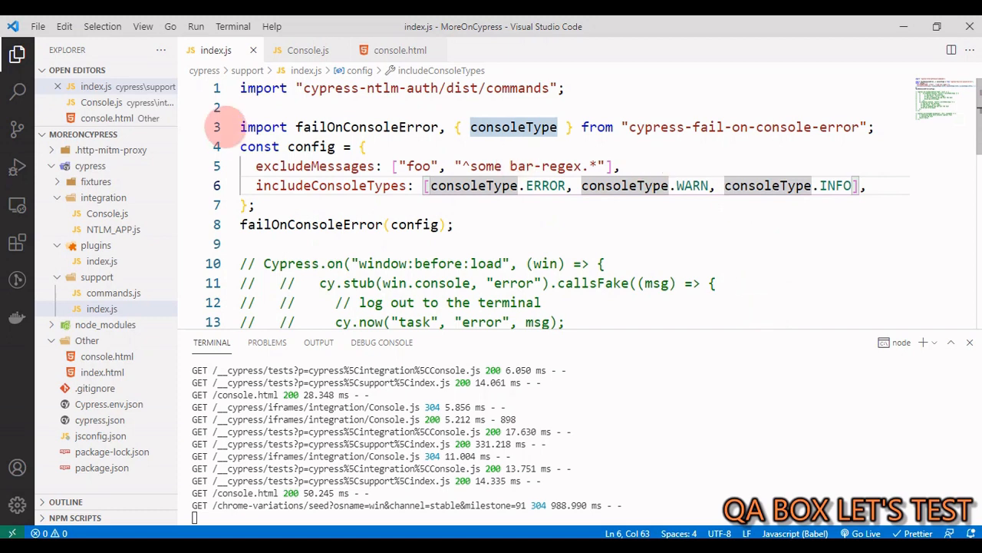
{"action": "double_click", "coordinate": [380, 264]}
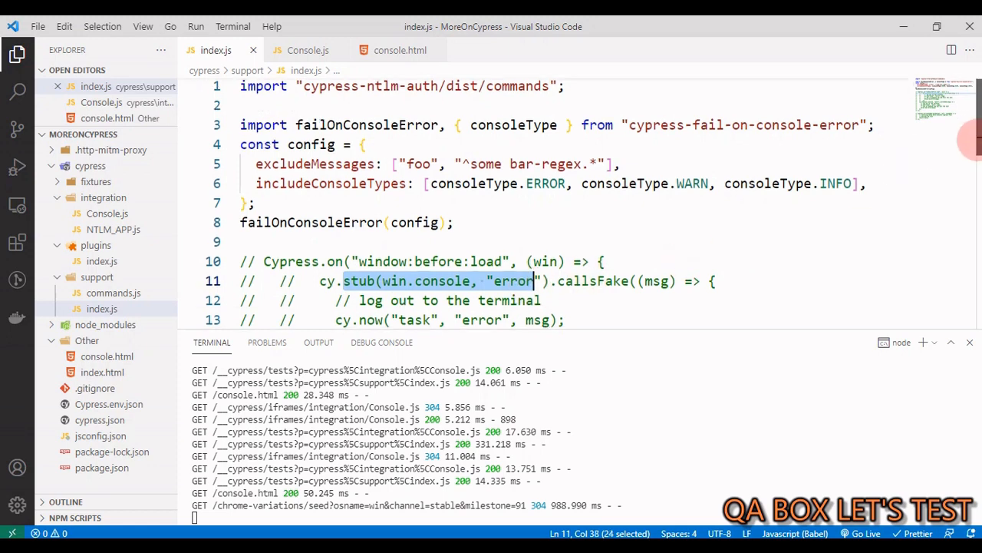
{"action": "scroll", "scroll_direction": "down", "scroll_amount": 3}
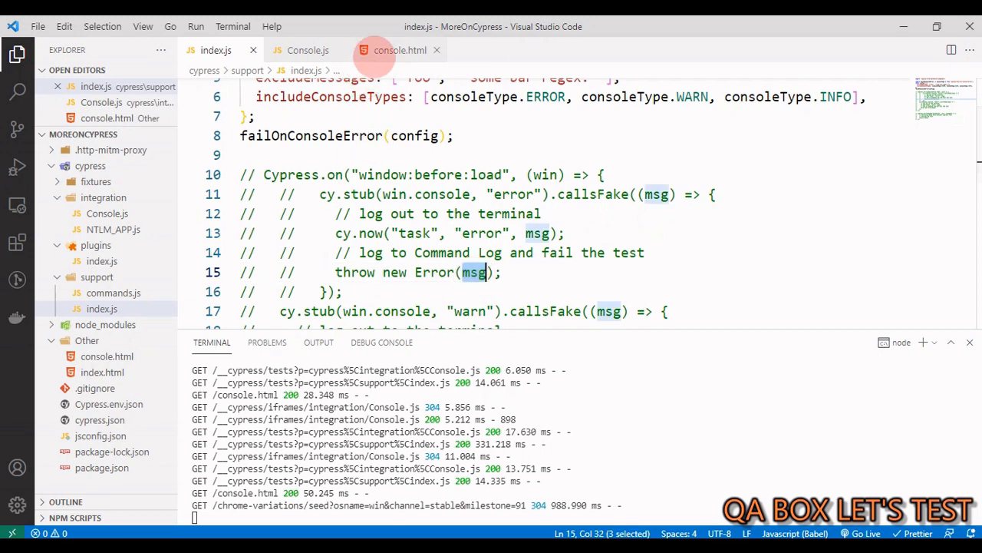
{"action": "left_click", "coordinate": [399, 50]}
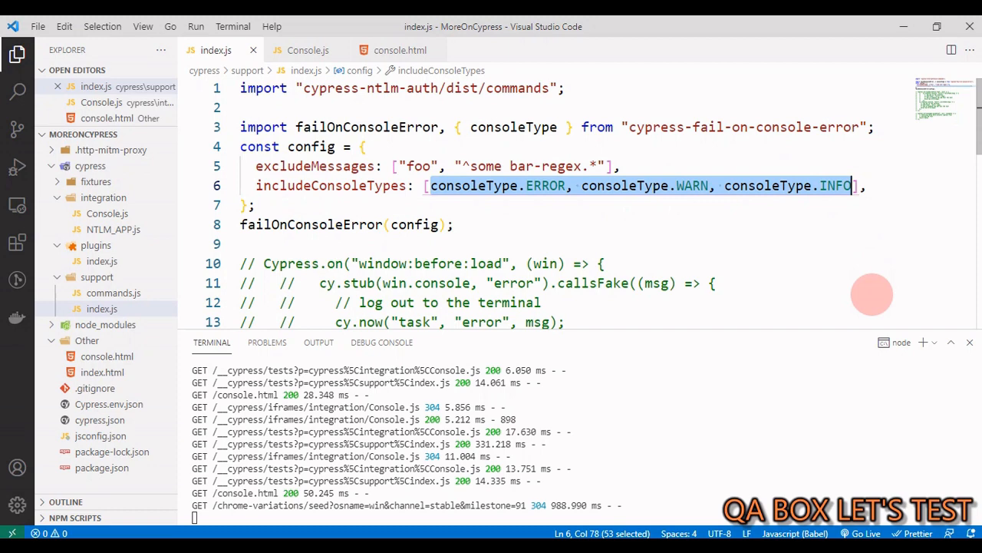
{"action": "scroll", "scroll_direction": "down", "scroll_amount": 3}
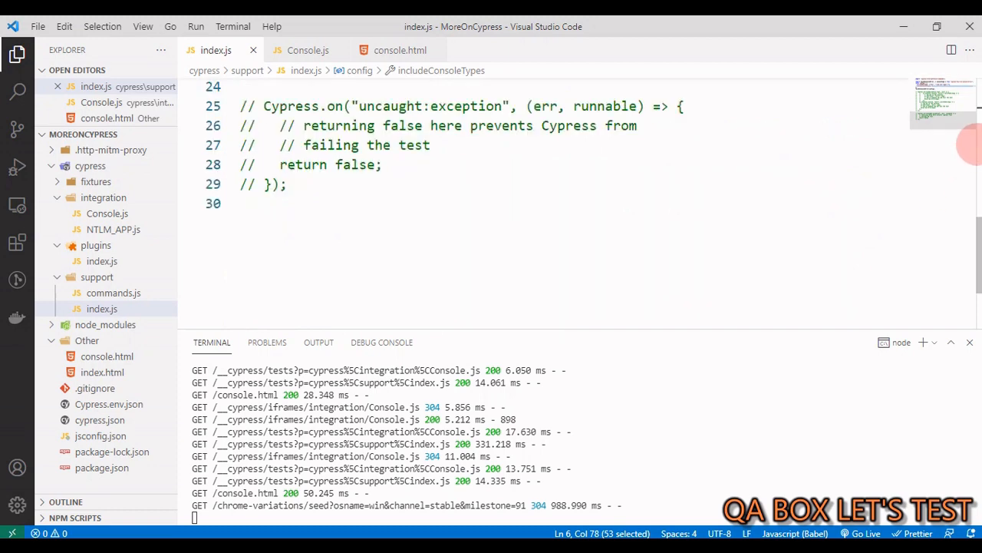
{"action": "scroll", "scroll_direction": "up", "scroll_amount": 3}
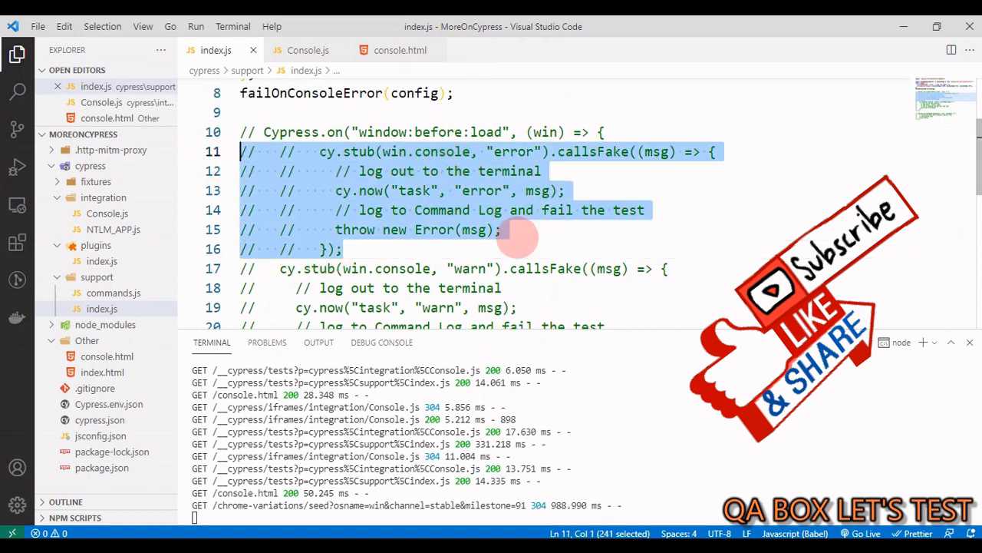
{"action": "double_click", "coordinate": [510, 152]}
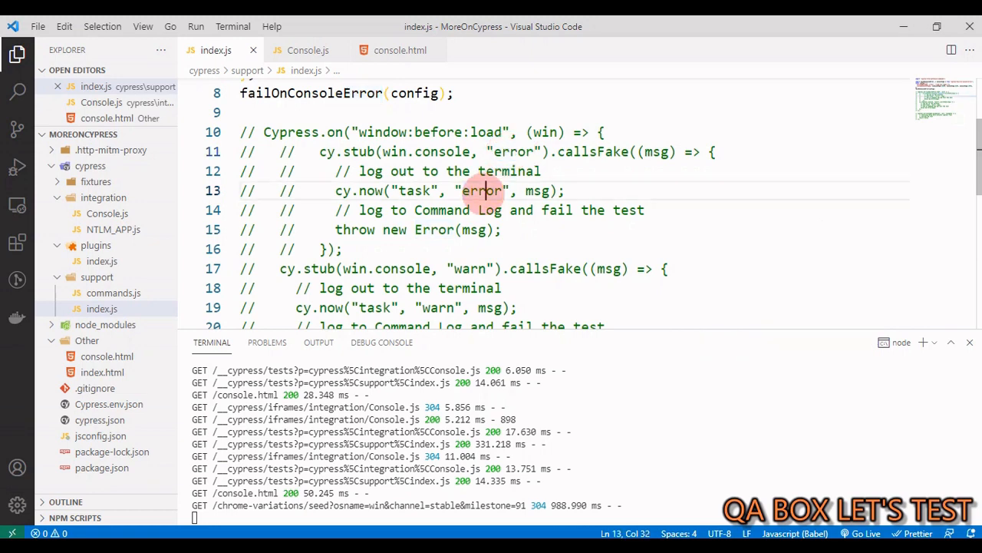
{"action": "double_click", "coordinate": [482, 191]}
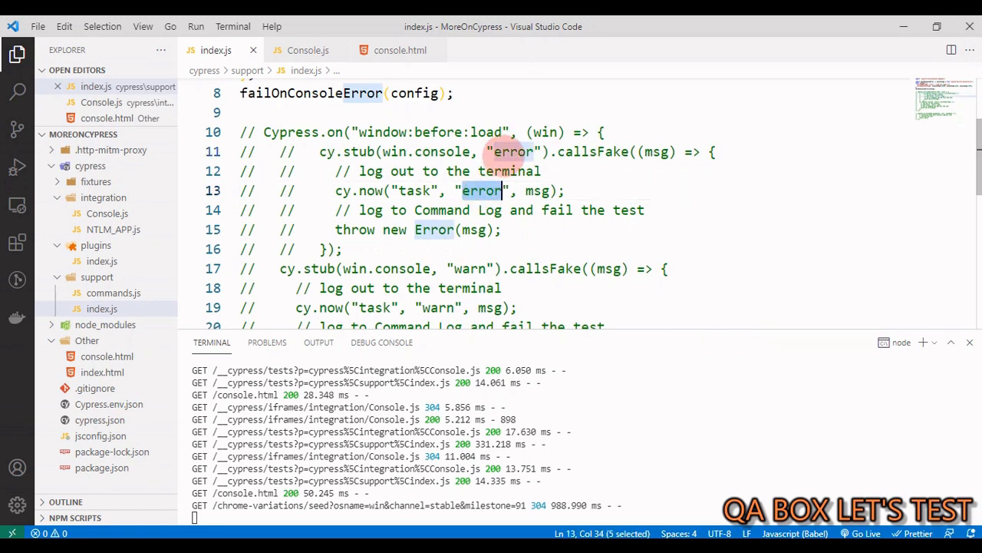